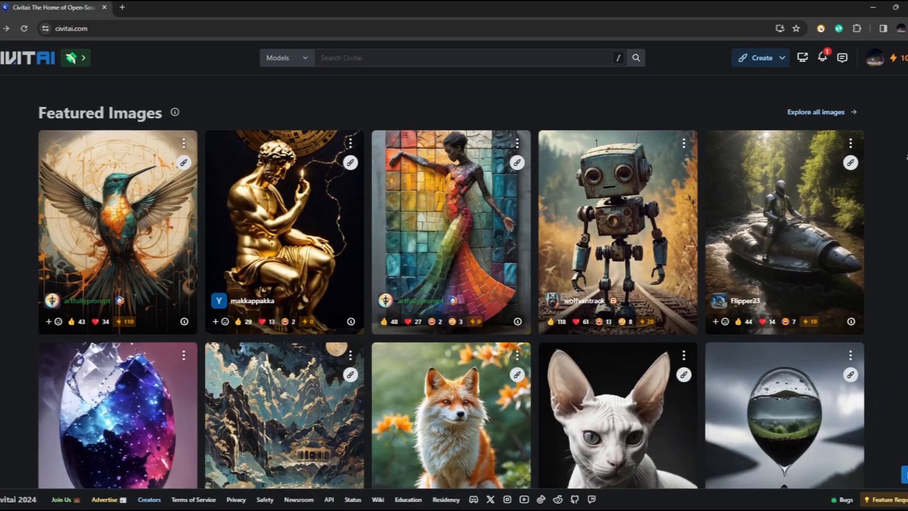
Step: Scroll down through the Civitai home page feed and back up to the top
scroll("down", 3)
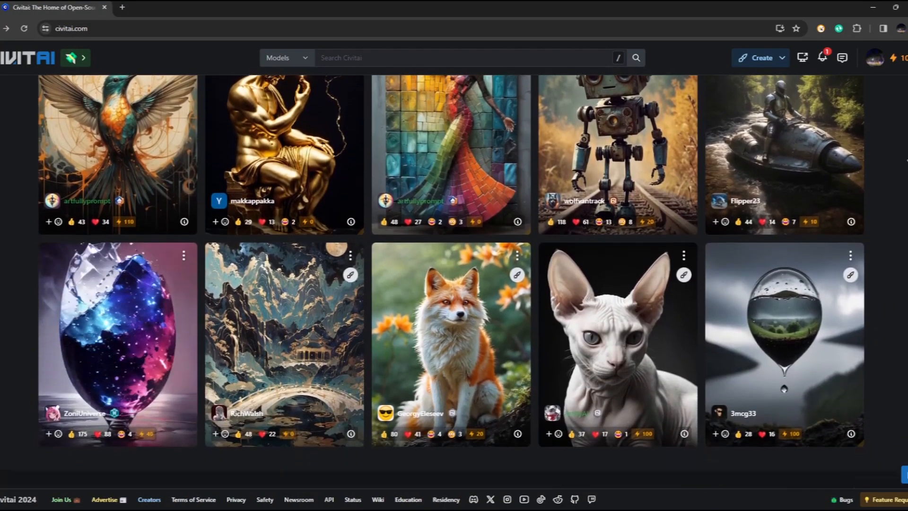
scroll("down", 3)
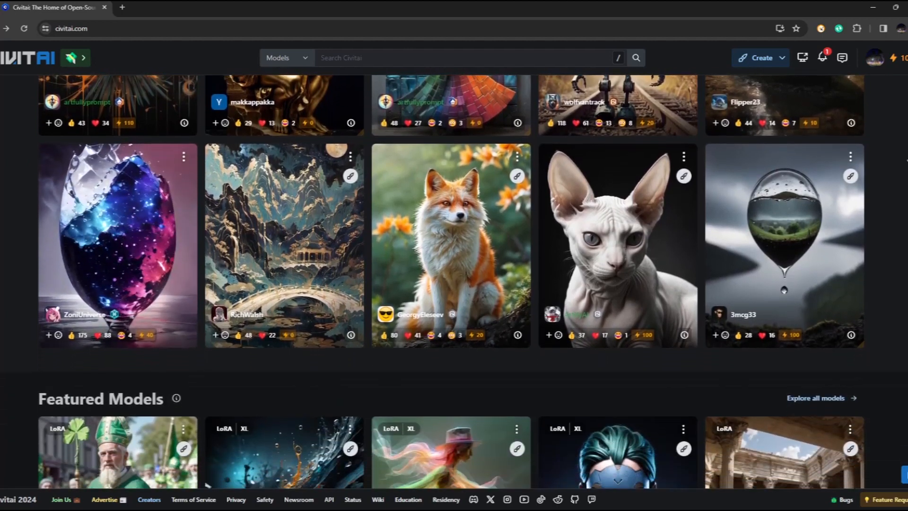
scroll("down", 3)
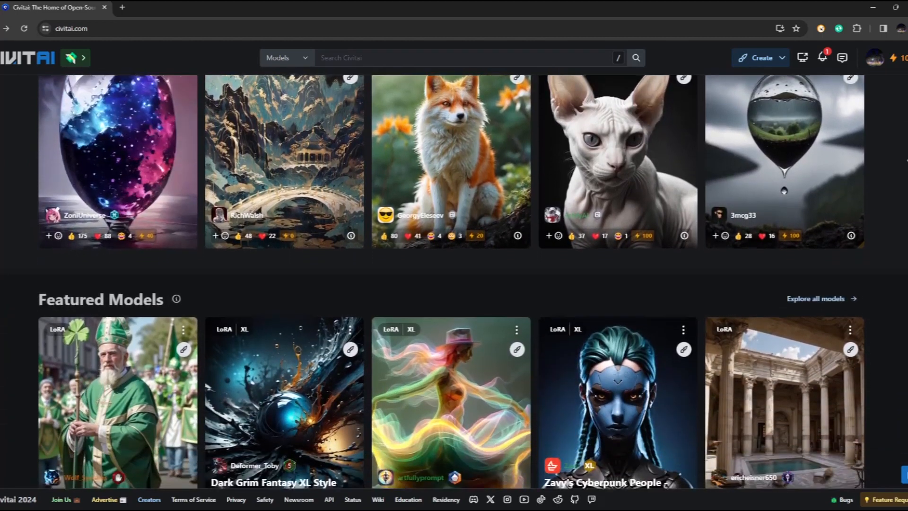
scroll("down", 3)
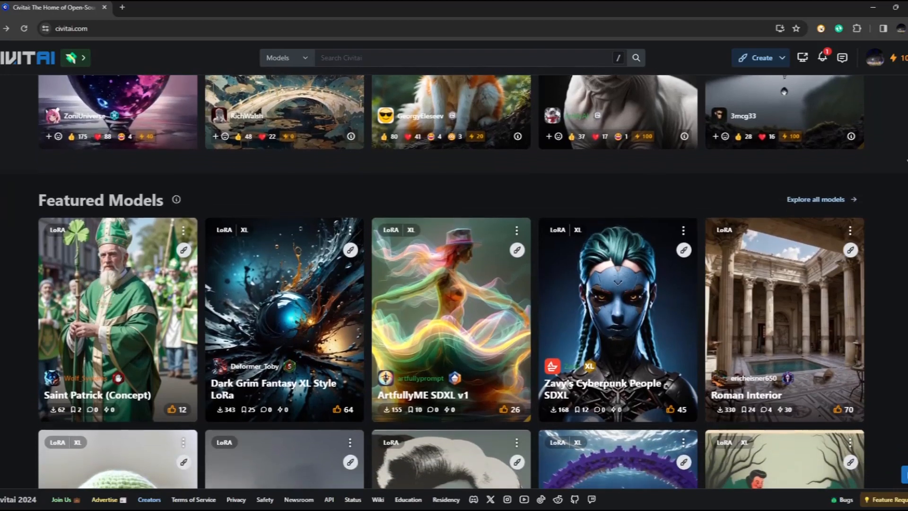
scroll("down", 3)
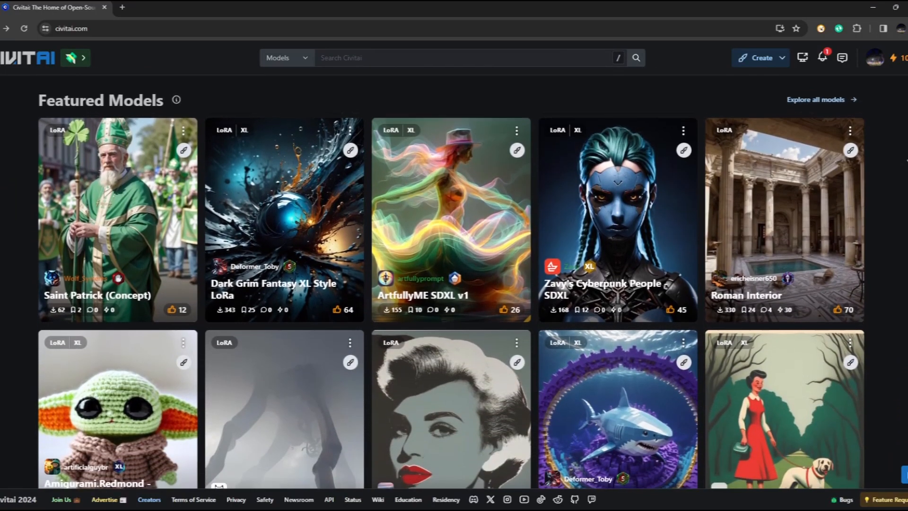
scroll("down", 3)
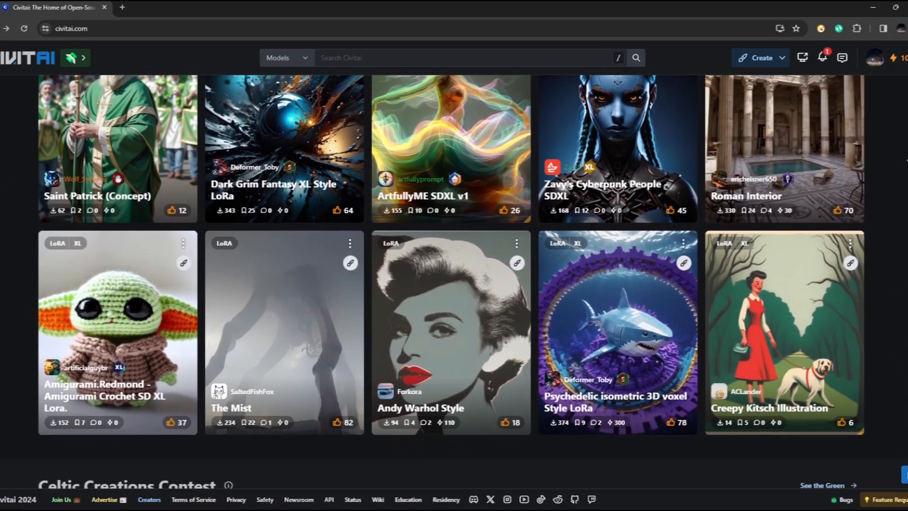
scroll("down", 3)
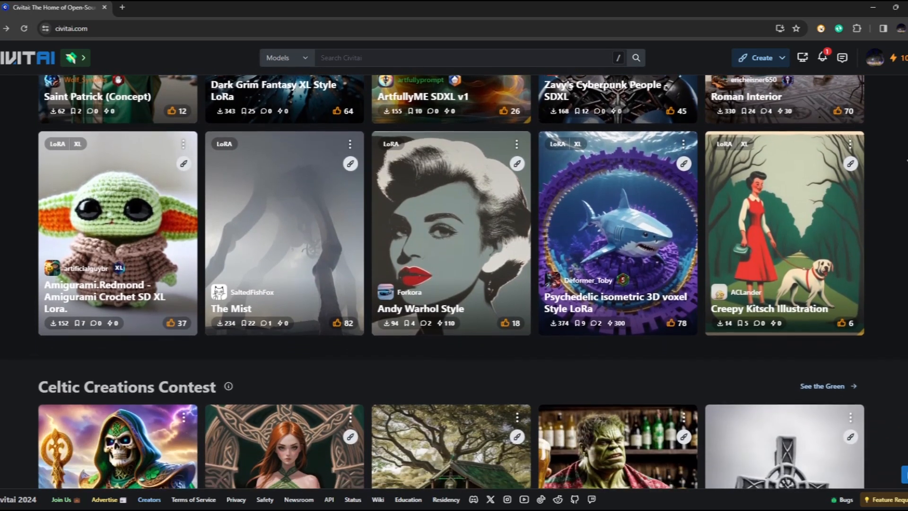
scroll("down", 3)
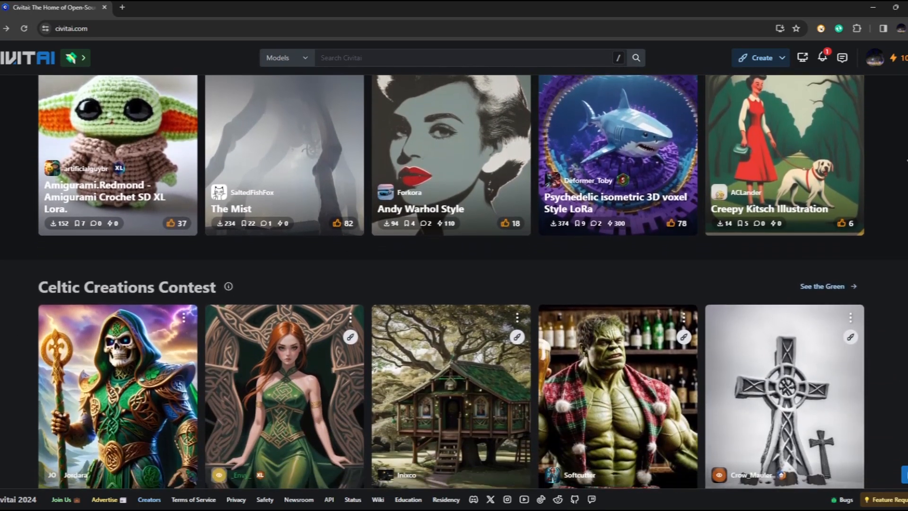
scroll("down", 3)
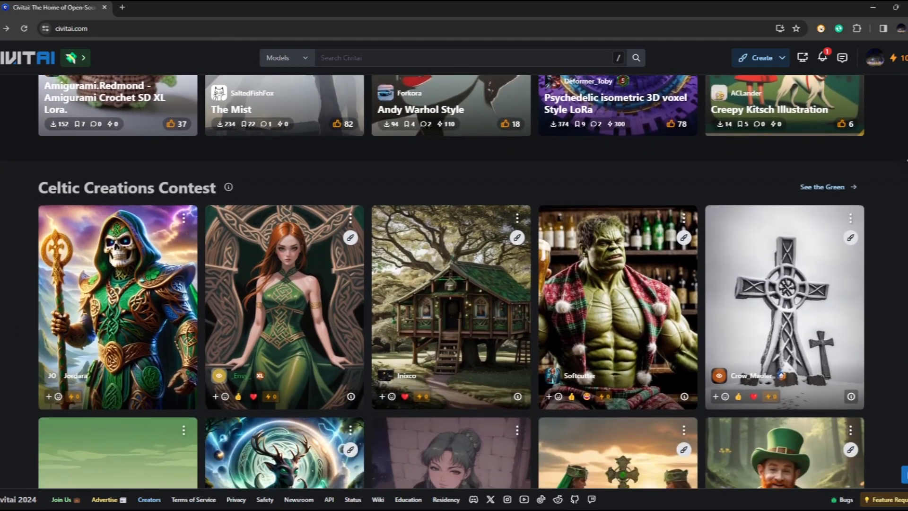
scroll("down", 3)
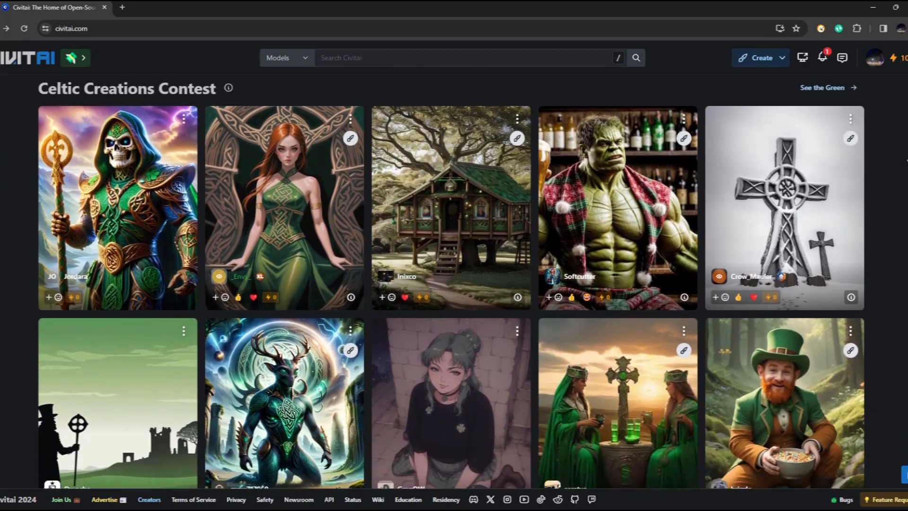
scroll("down", 3)
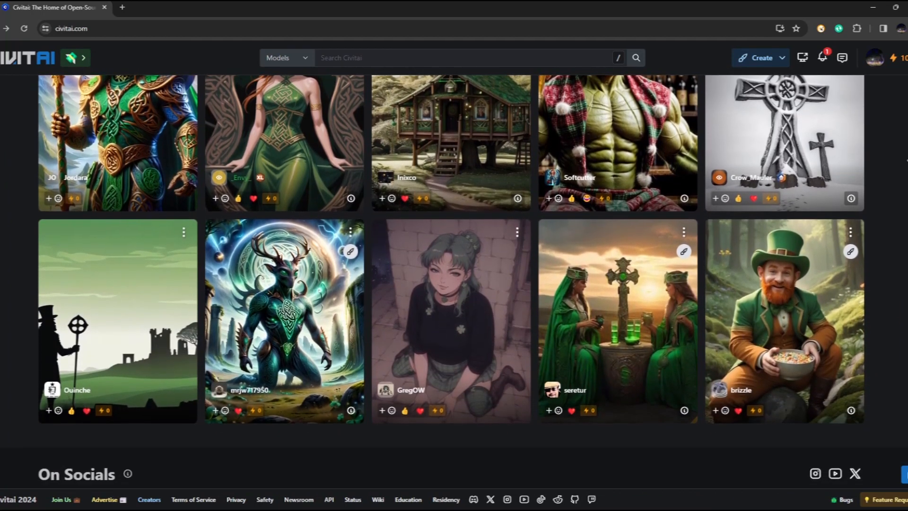
scroll("down", 3)
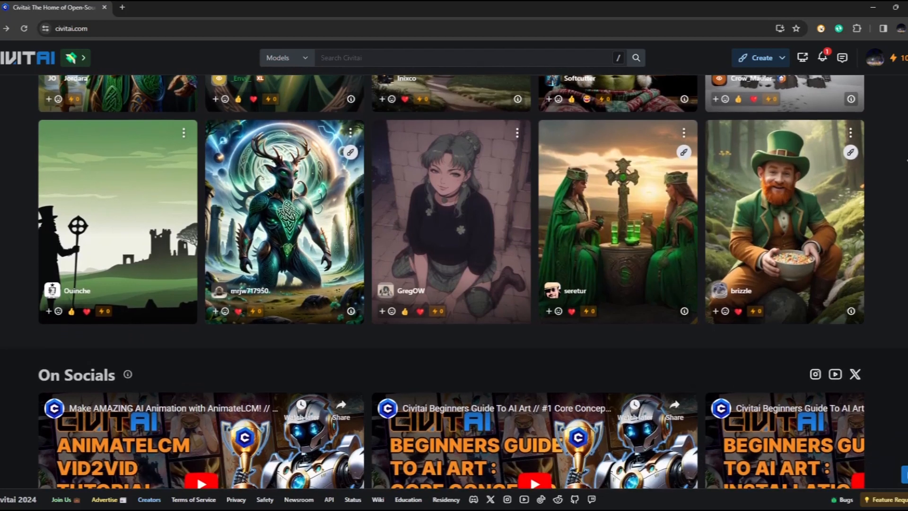
scroll("down", 3)
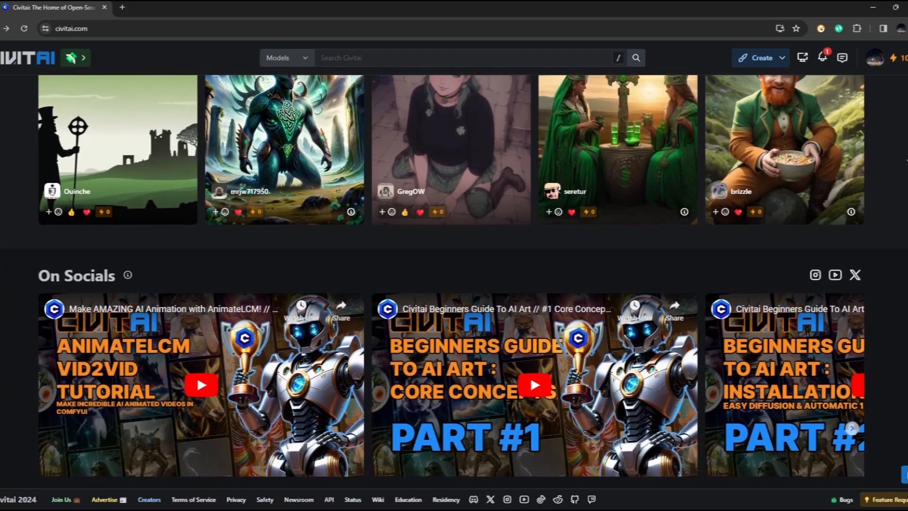
scroll("down", 3)
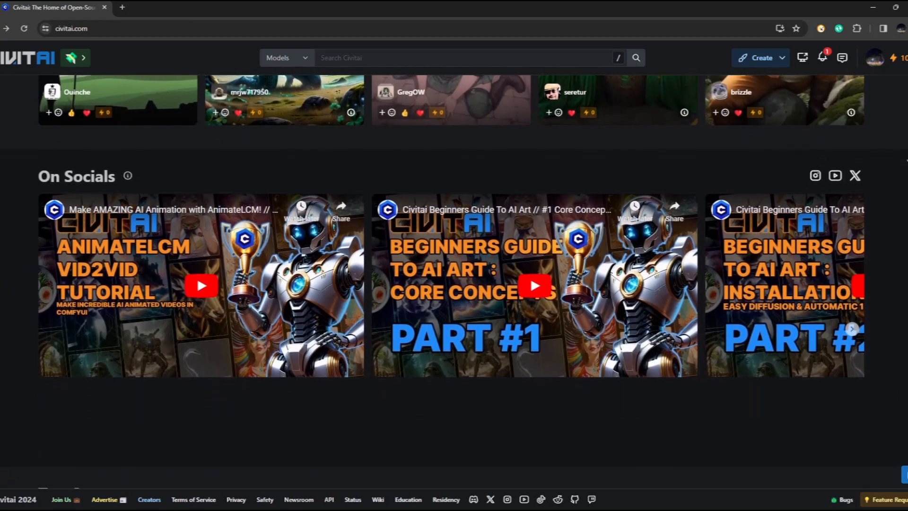
scroll("down", 3)
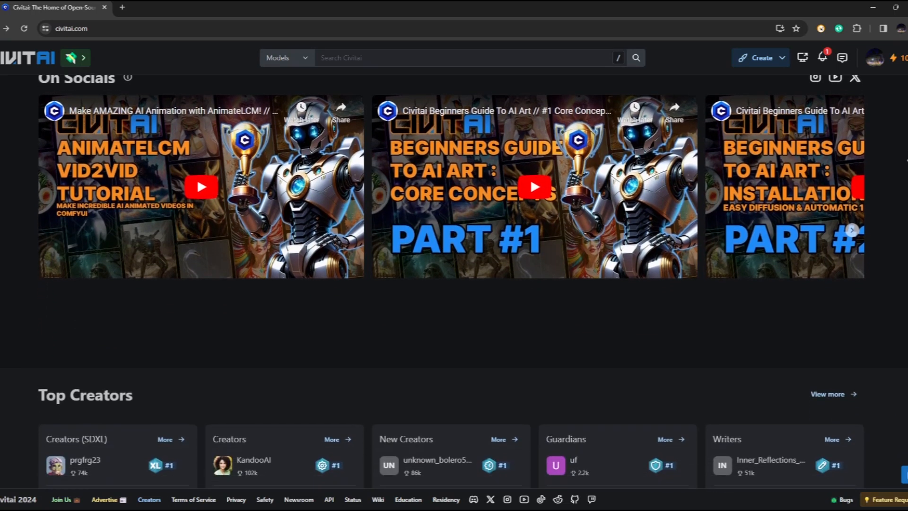
scroll("down", 3)
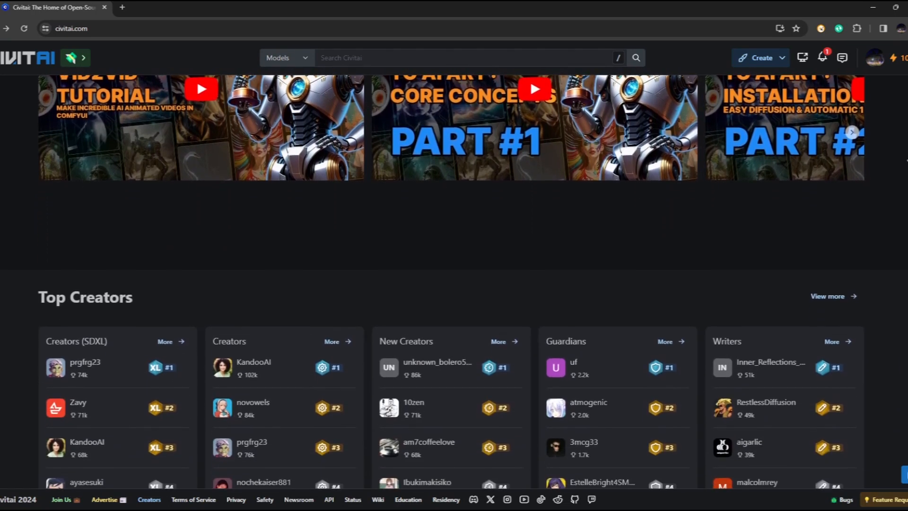
scroll("down", 3)
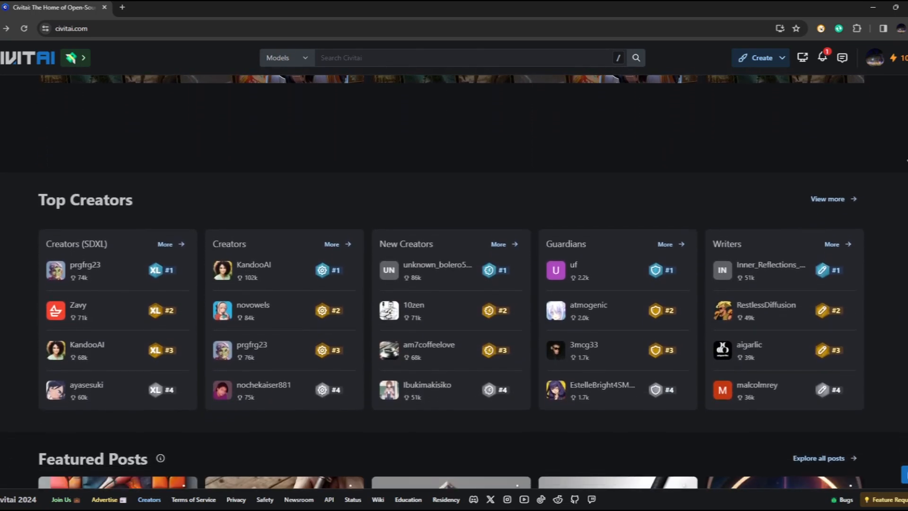
scroll("down", 3)
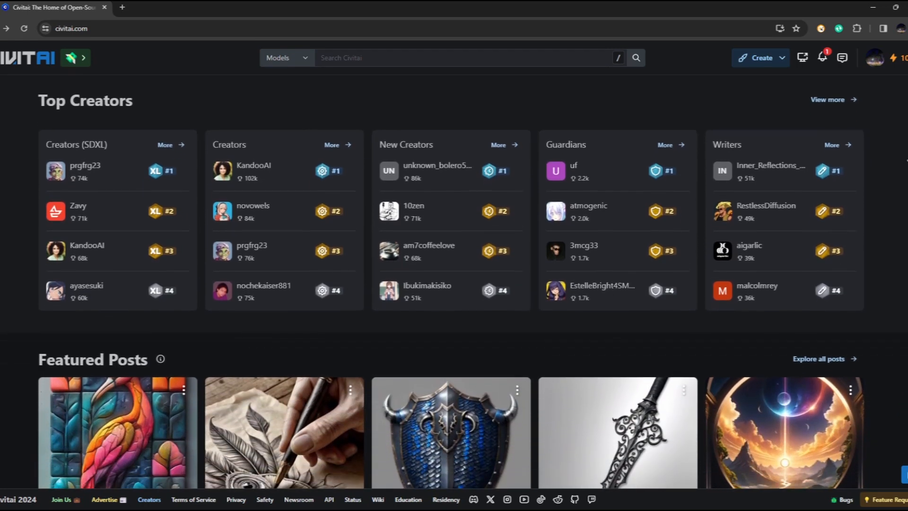
scroll("down", 3)
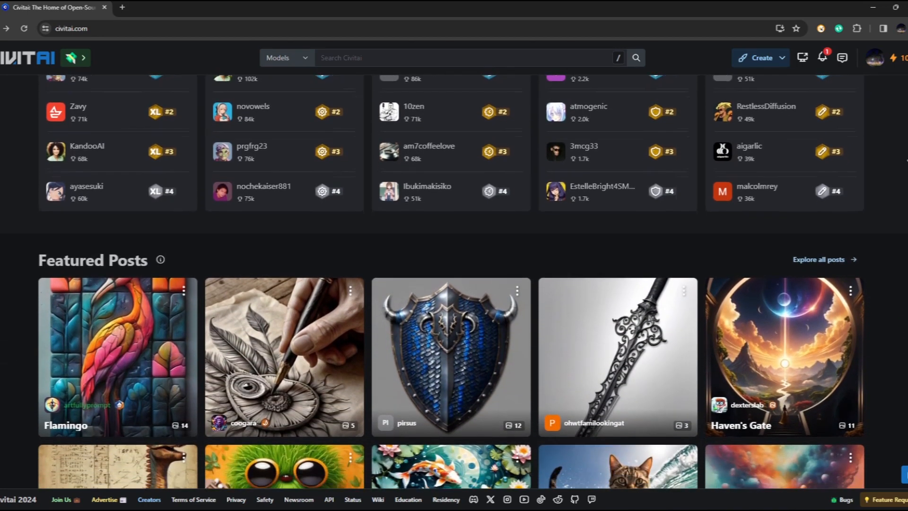
scroll("down", 3)
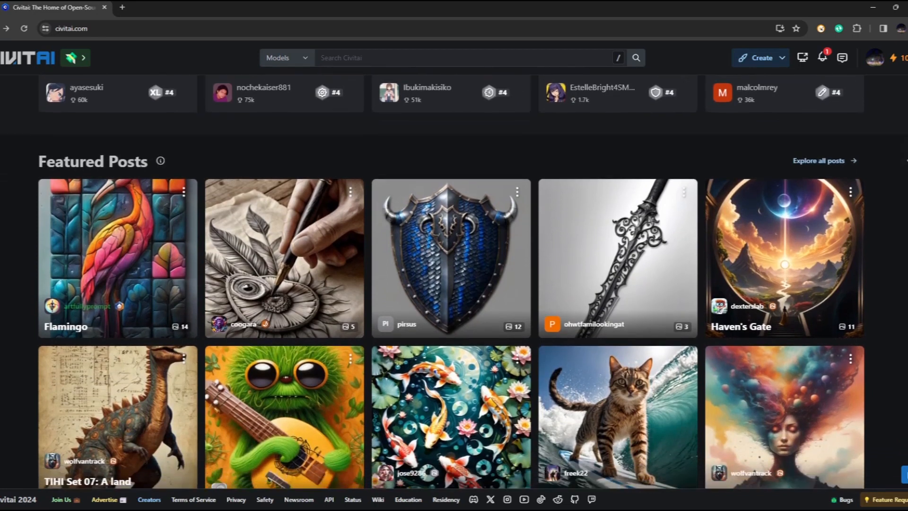
scroll("down", 3)
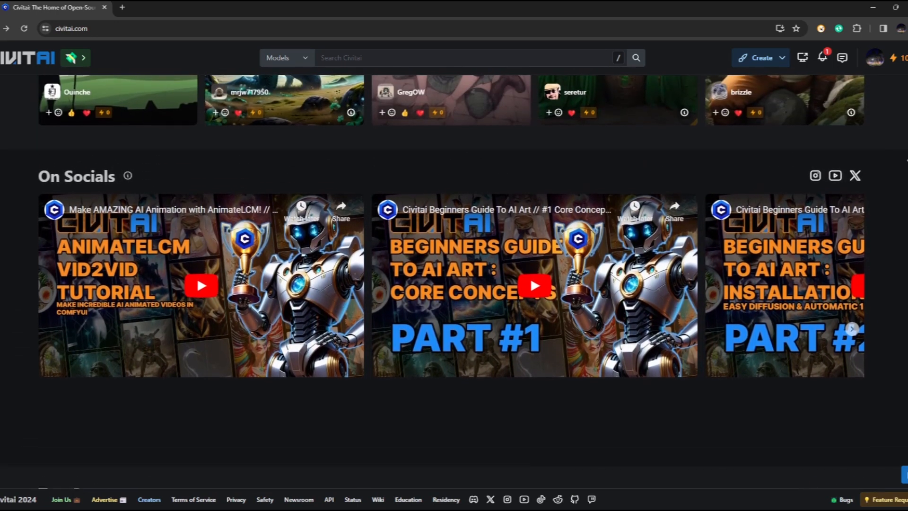
scroll("up", 3)
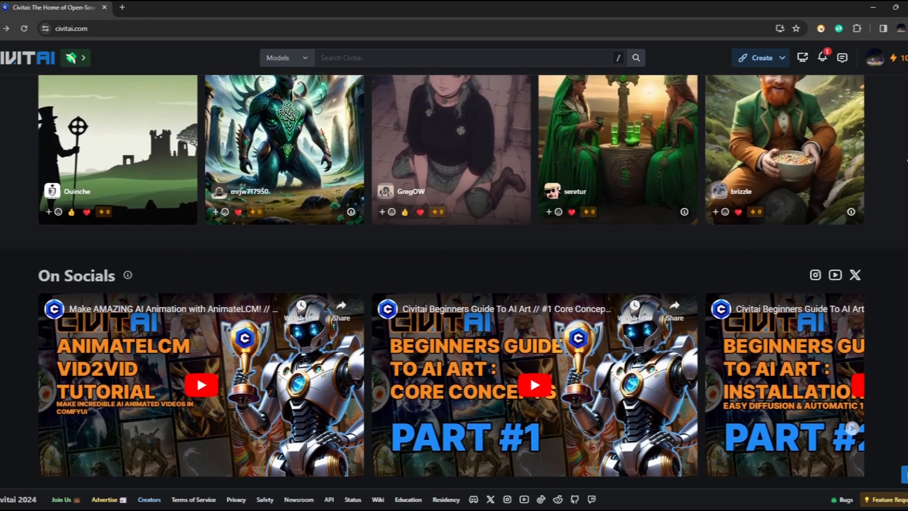
scroll("up", 3)
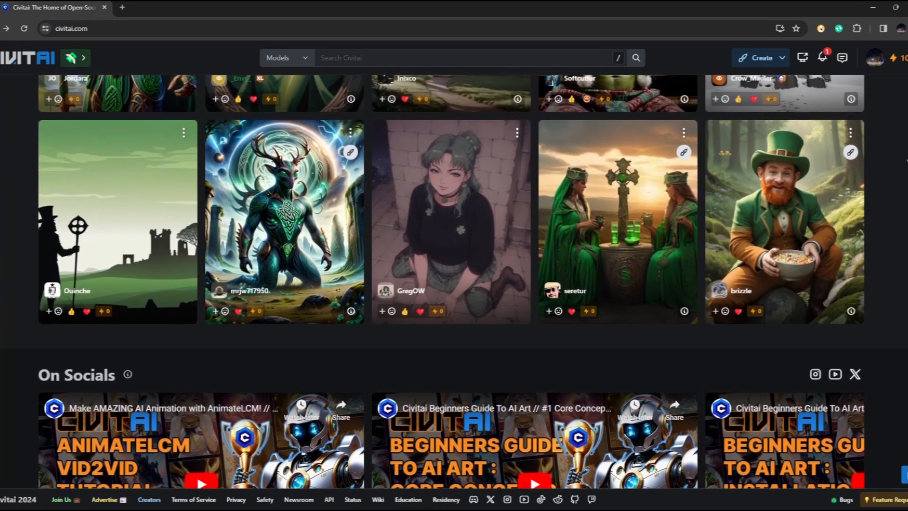
scroll("up", 3)
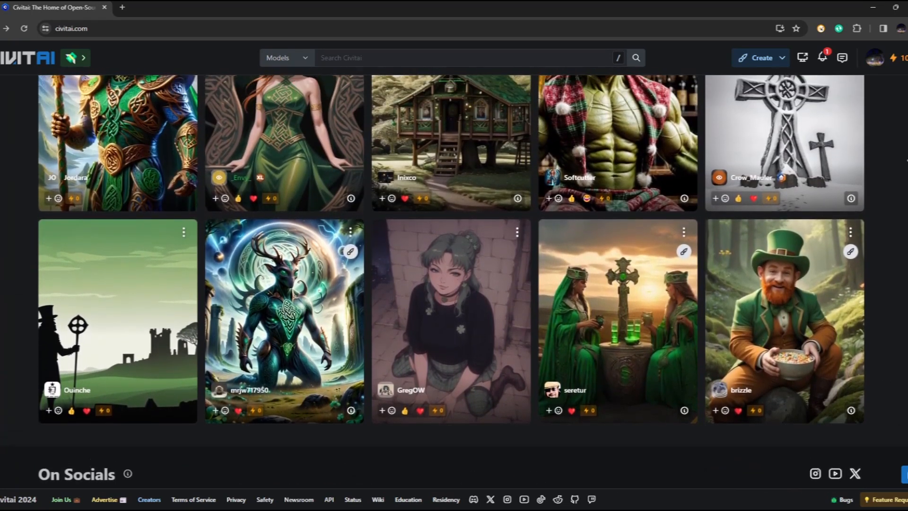
scroll("up", 3)
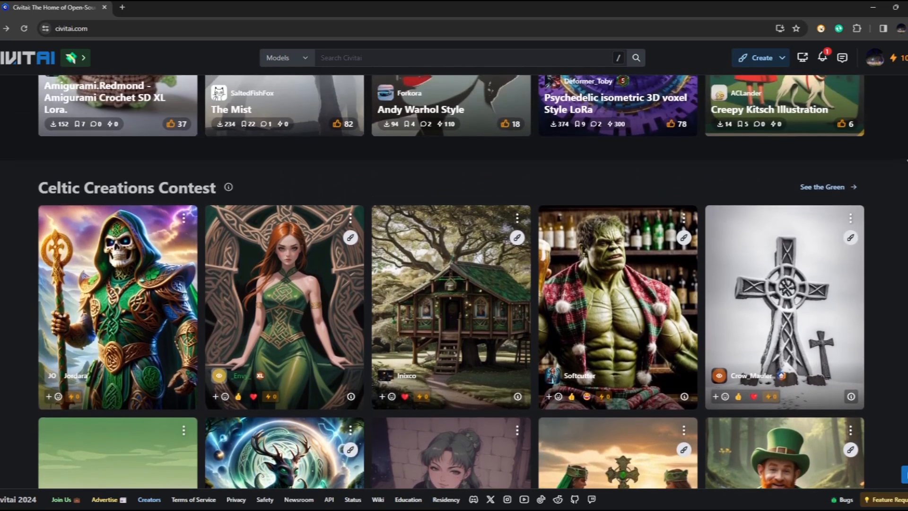
scroll("up", 3)
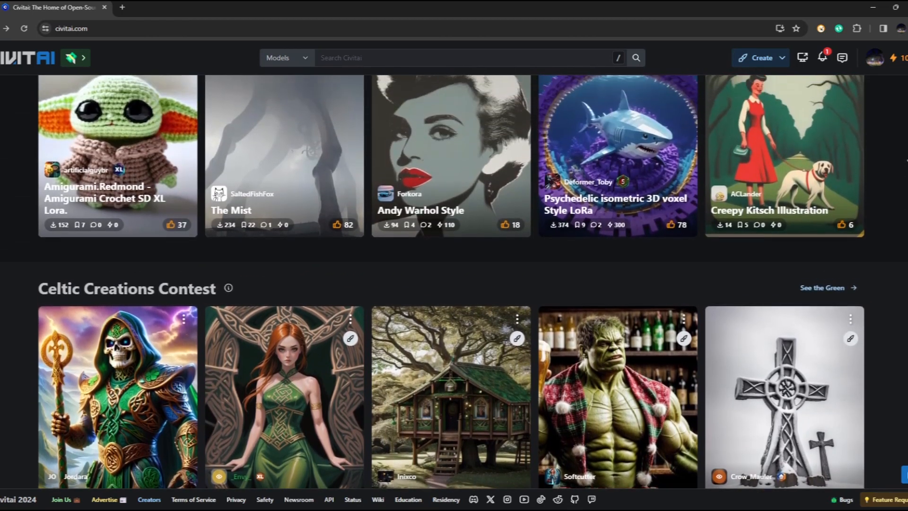
scroll("up", 3)
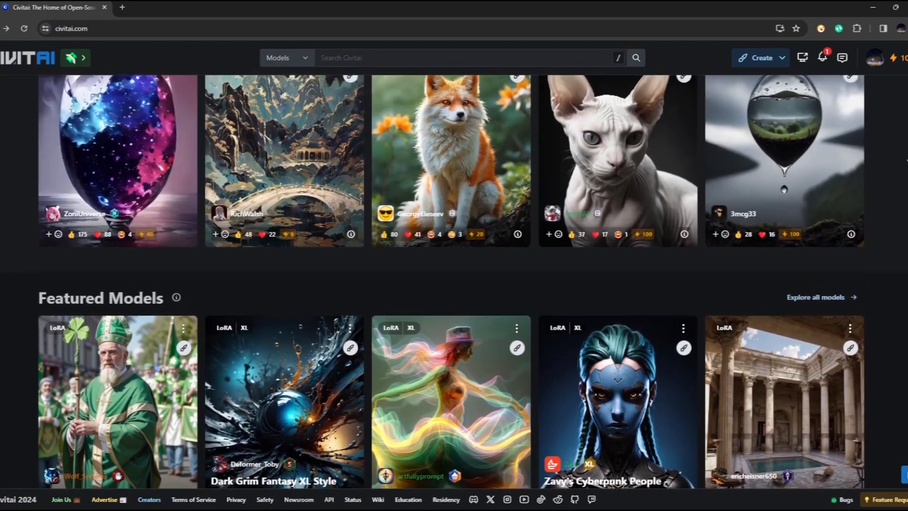
scroll("up", 3)
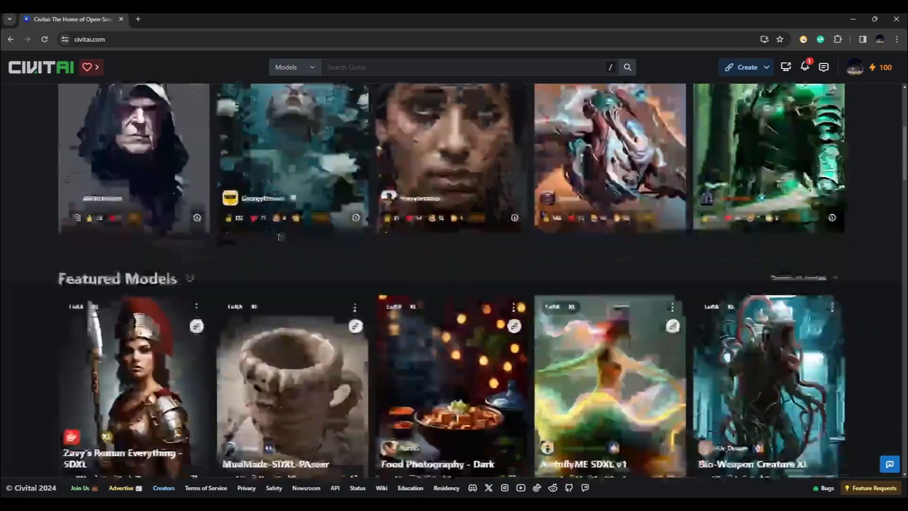
scroll("up", 3)
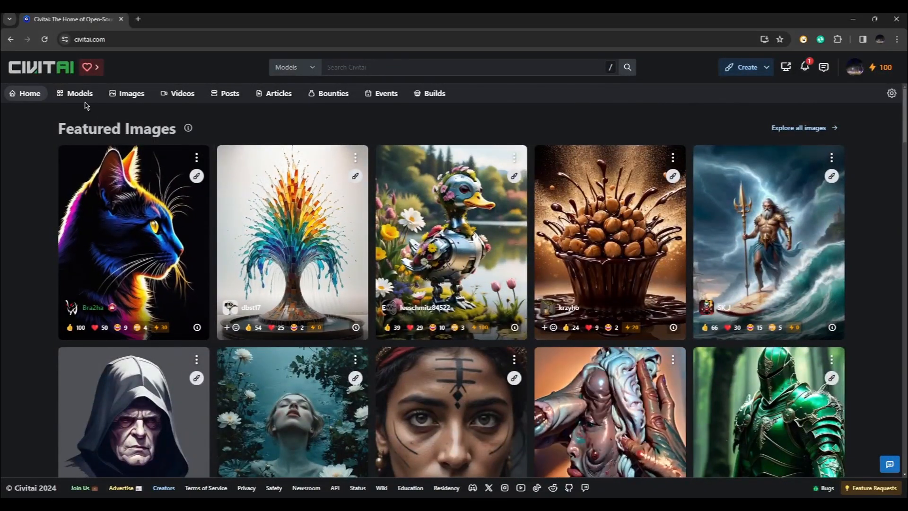
Step: Browse the Models catalogue filtered to Character and then Style, then head to the Images gallery
left_click(80, 92)
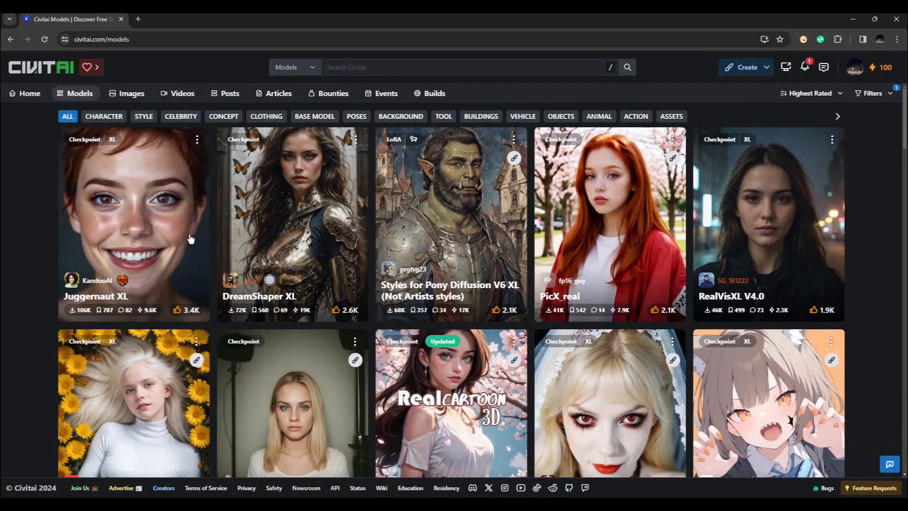
mouse_move(271, 185)
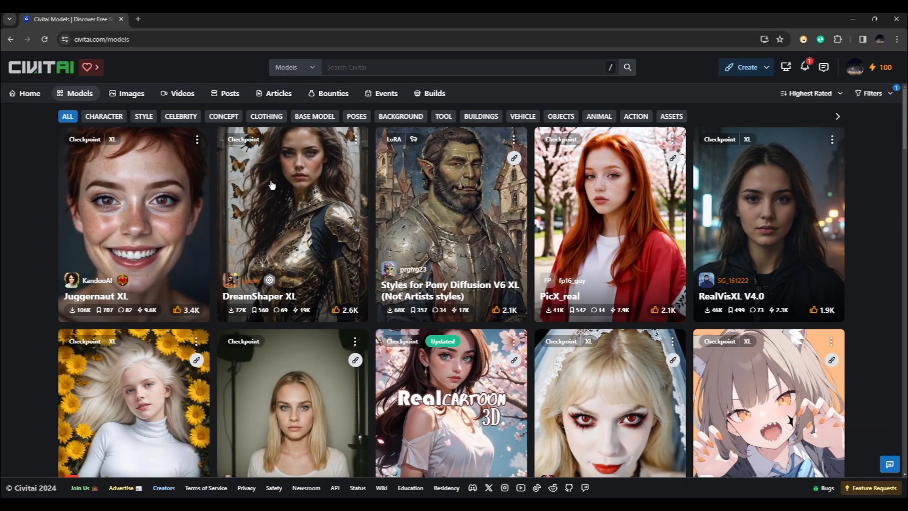
left_click(104, 117)
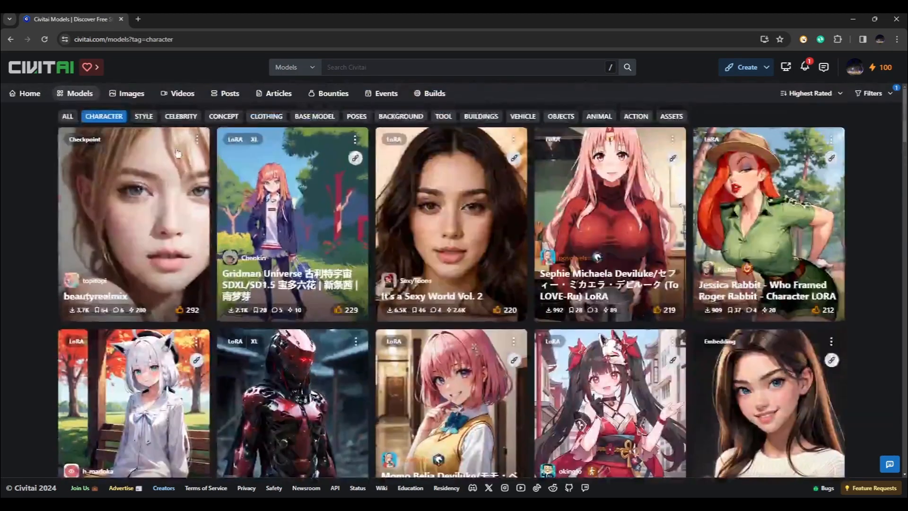
left_click(144, 117)
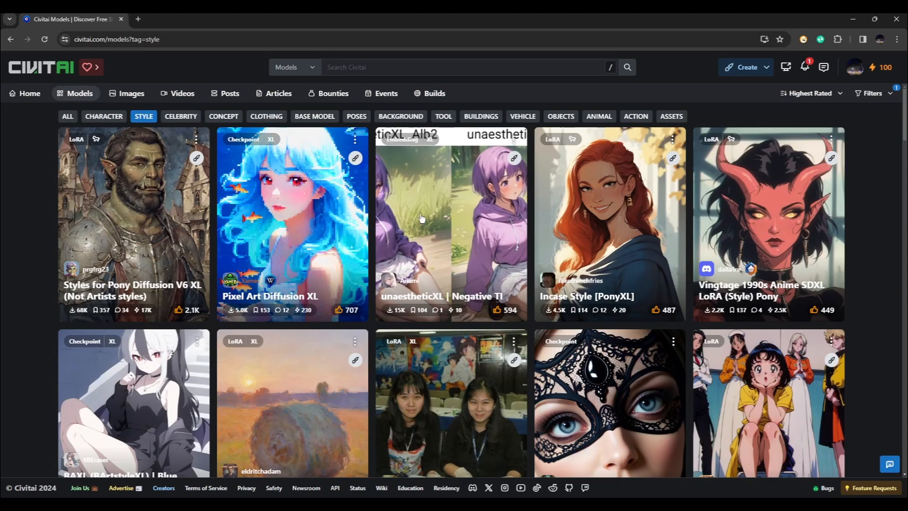
left_click(130, 93)
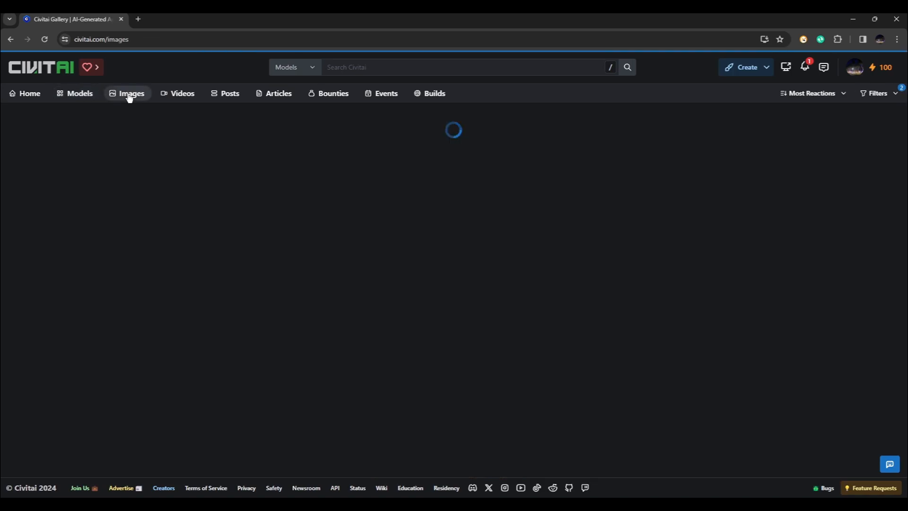
Step: Switch the search type to Images and search for 'ocean'
left_click(181, 92)
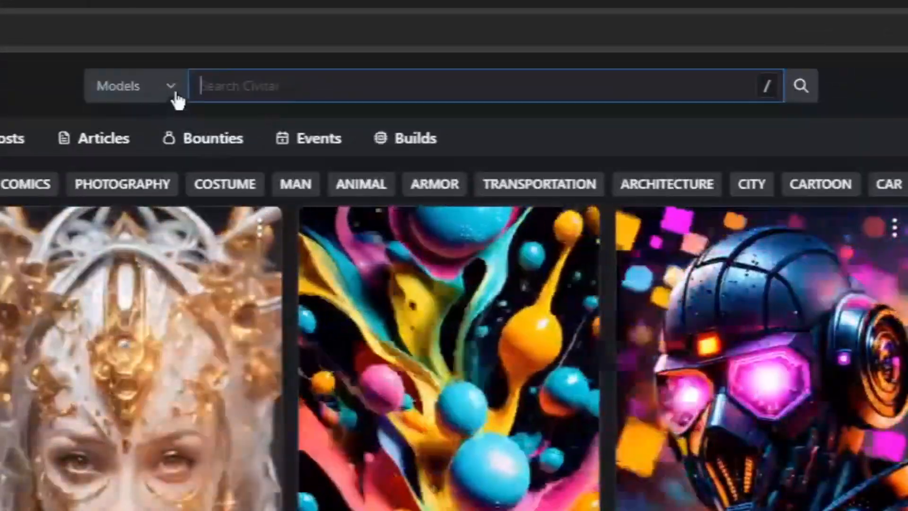
left_click(134, 86)
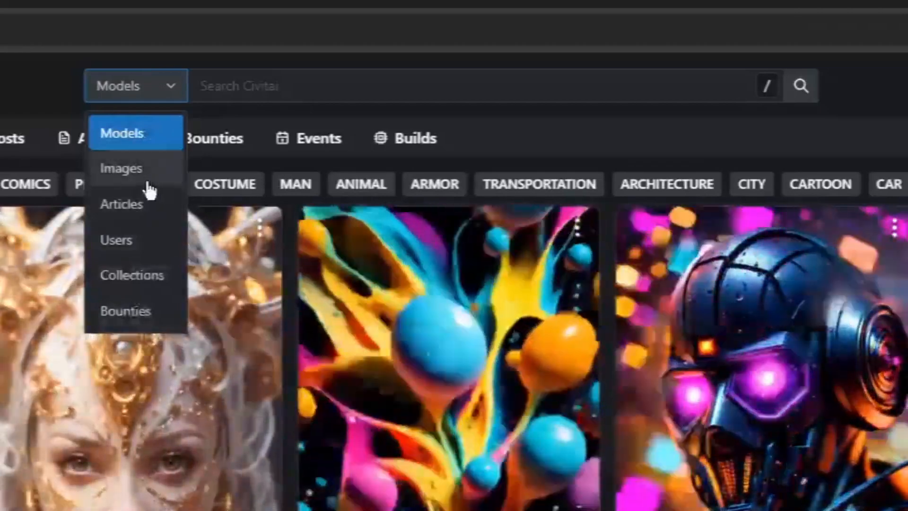
left_click(121, 168)
type("ocean")
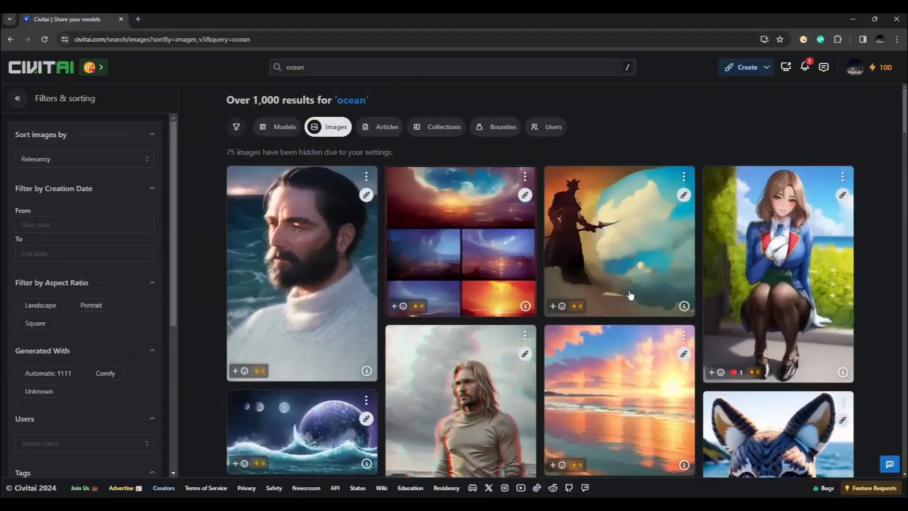
mouse_move(622, 251)
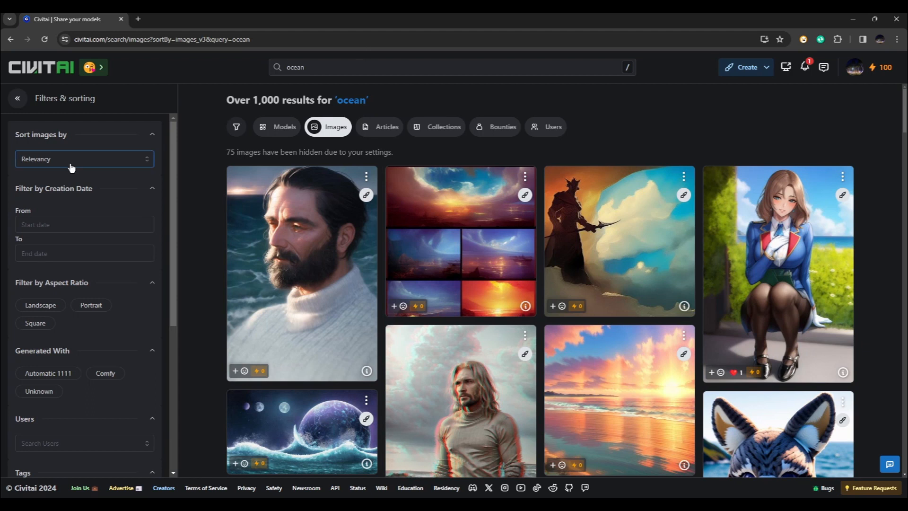
left_click(71, 159)
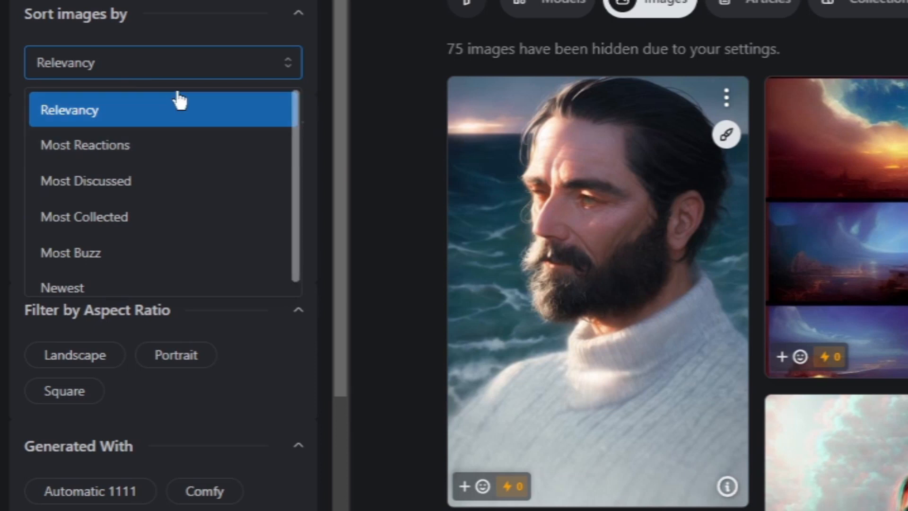
mouse_move(142, 161)
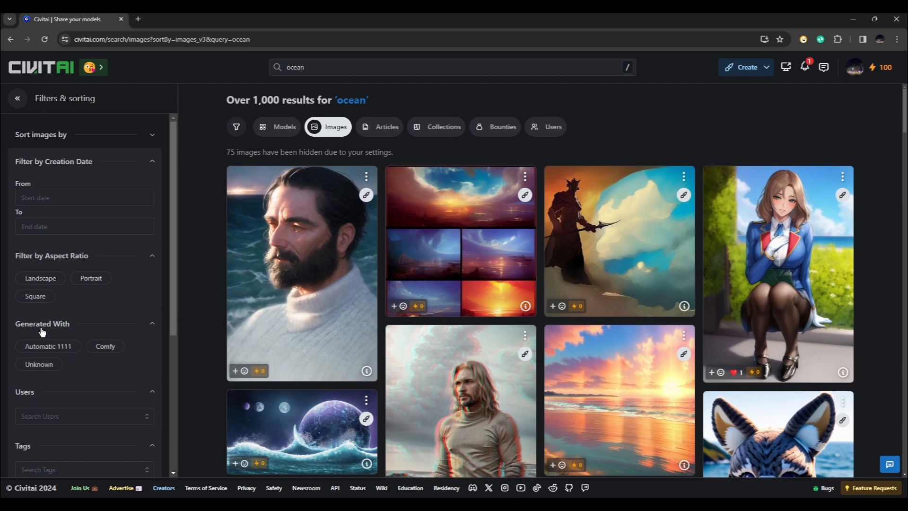
scroll("down", 3)
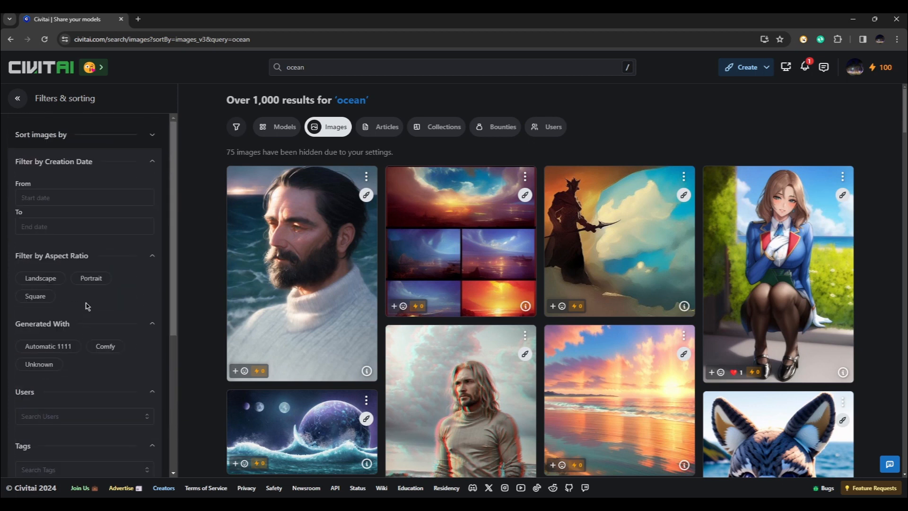
mouse_move(38, 76)
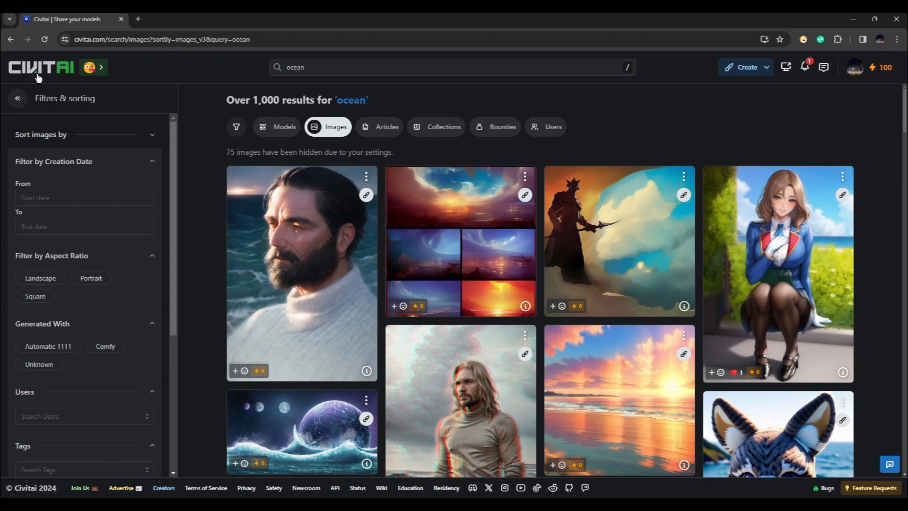
mouse_move(43, 70)
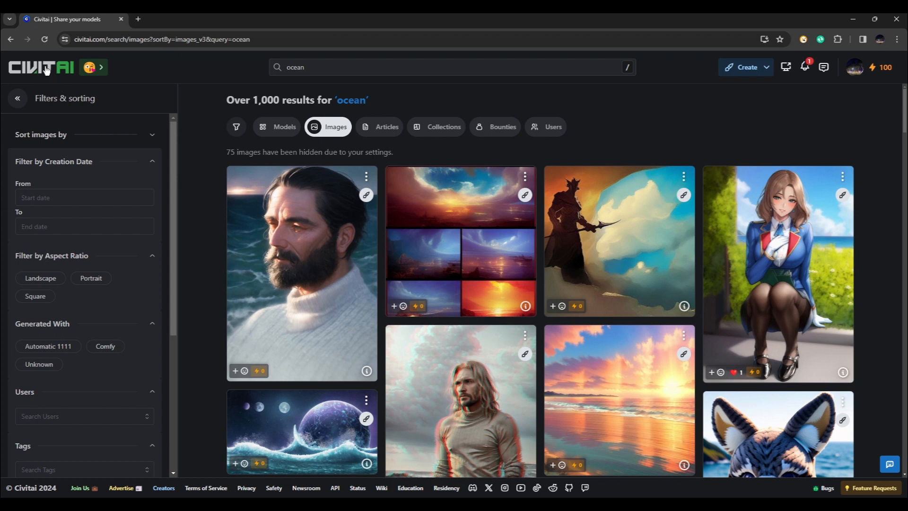
Step: From the home page, choose Generate images under Create to load the DreamShaper 8 generator
left_click(39, 67)
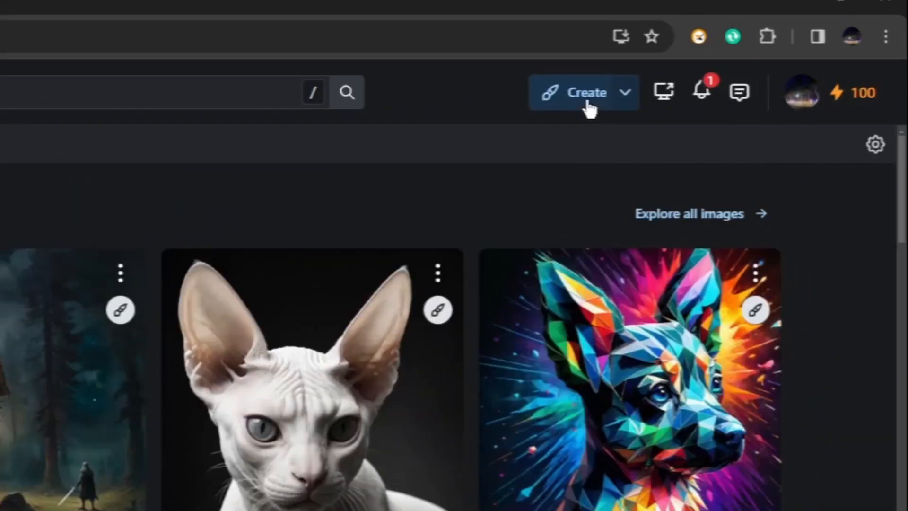
left_click(586, 93)
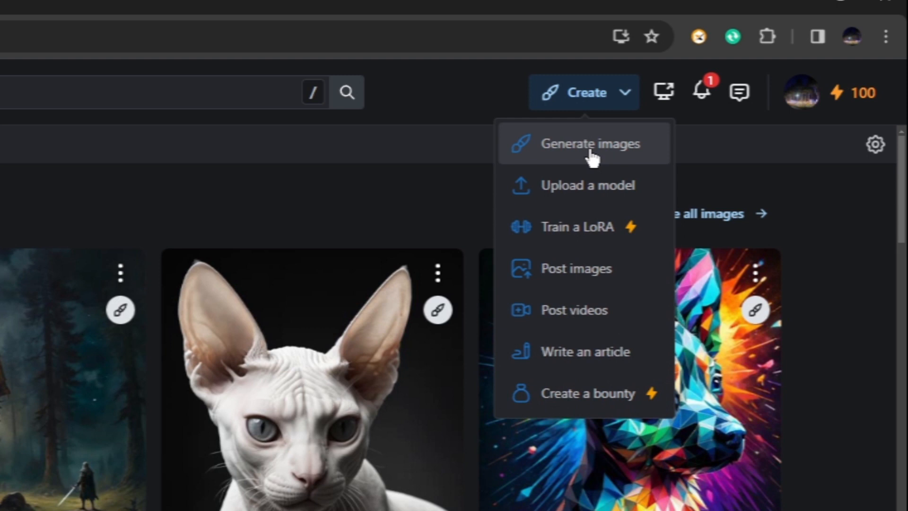
mouse_move(613, 199)
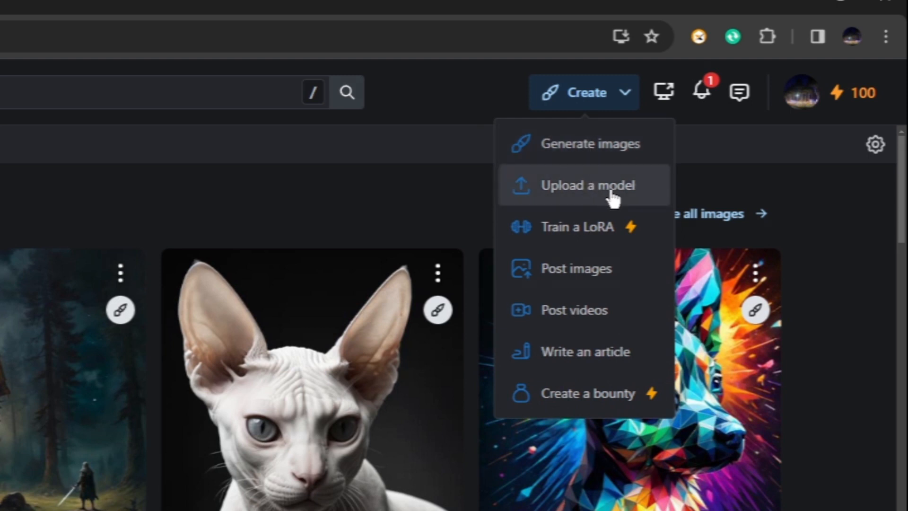
mouse_move(611, 286)
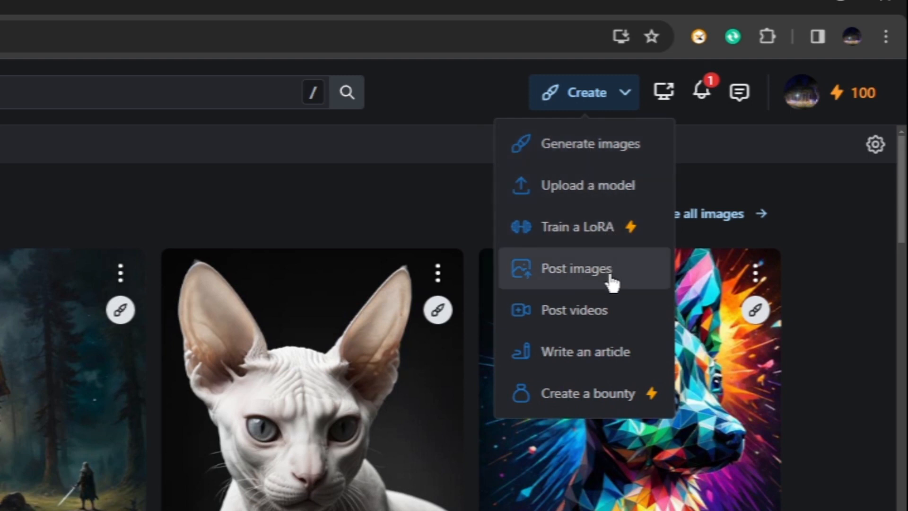
mouse_move(643, 351)
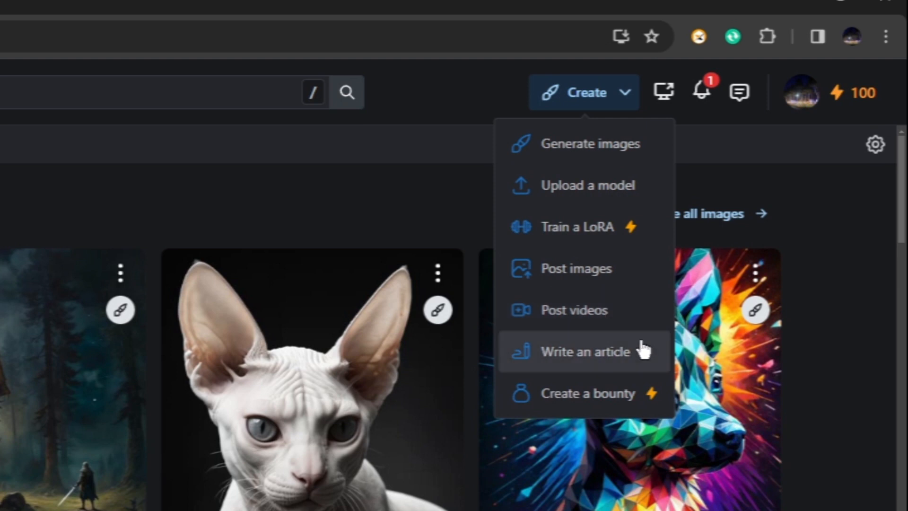
mouse_move(622, 413)
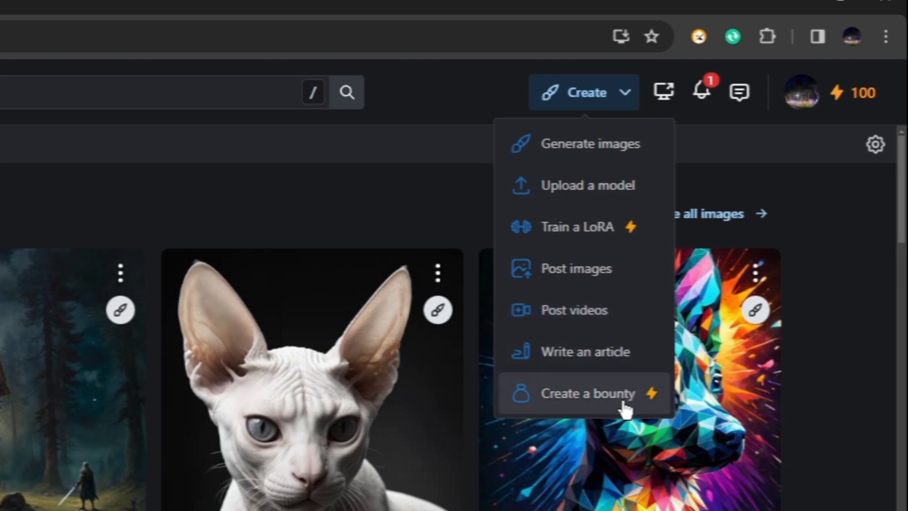
mouse_move(589, 204)
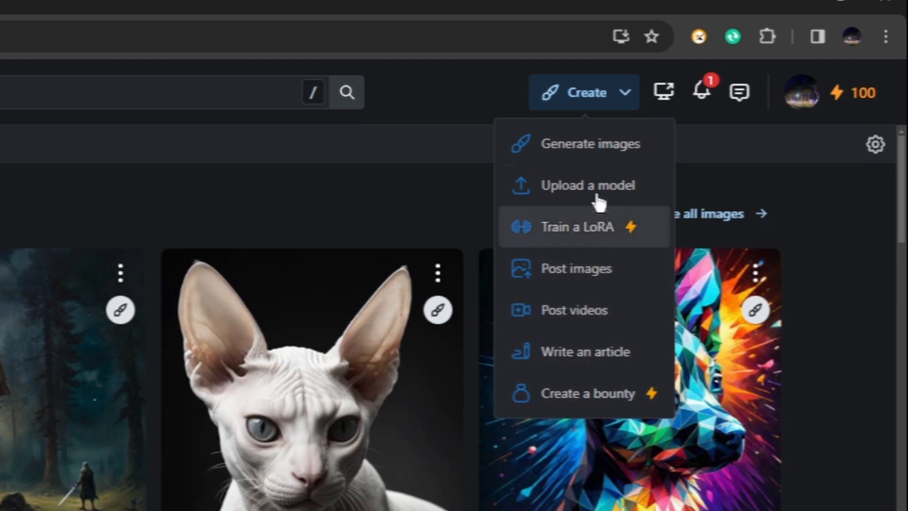
left_click(590, 143)
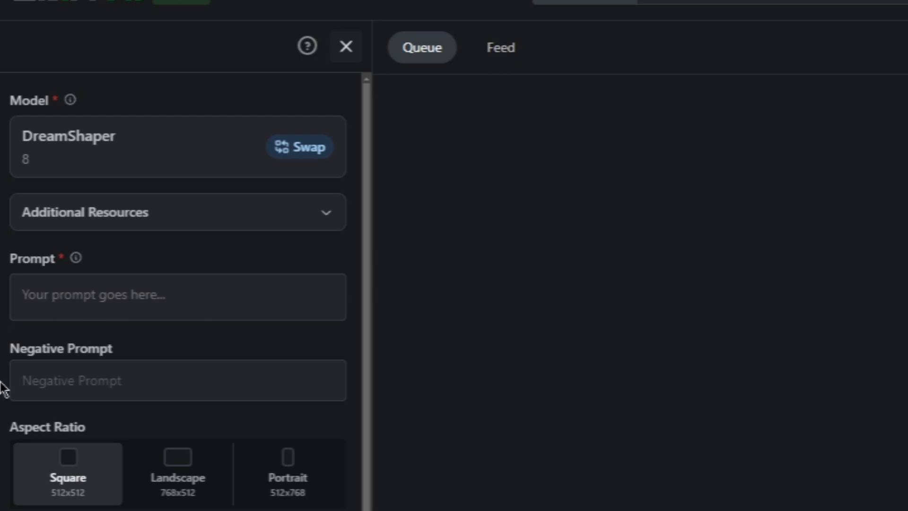
mouse_move(89, 50)
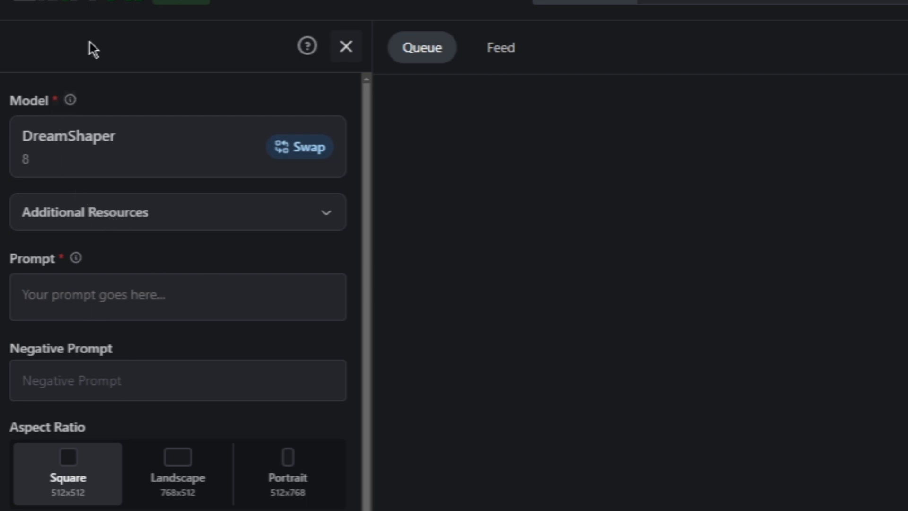
mouse_move(304, 166)
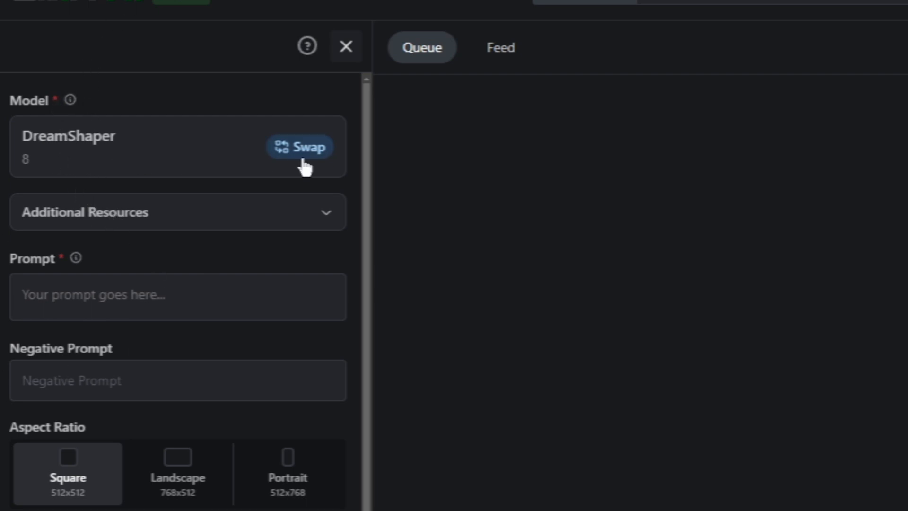
mouse_move(329, 228)
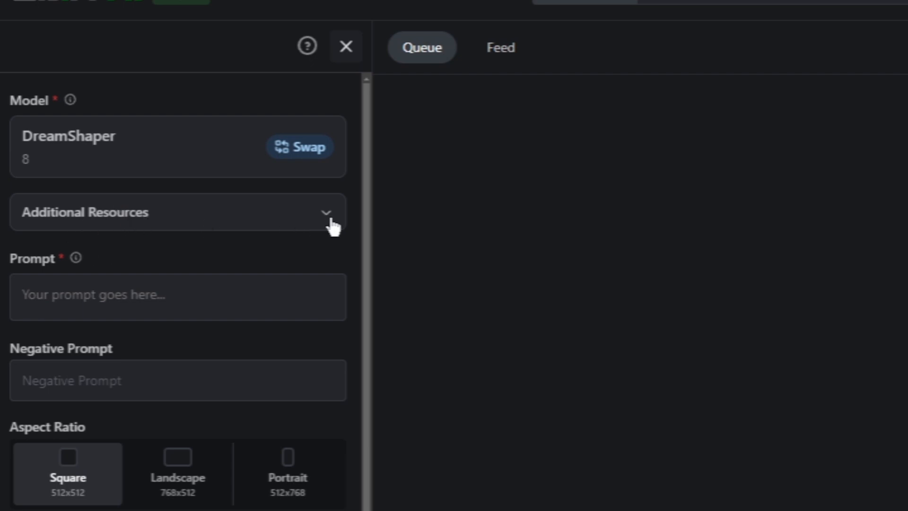
Step: Enter 'a dreamy forest with ferries and aliens' as the prompt and 'animals' as the negative prompt
left_click(326, 213)
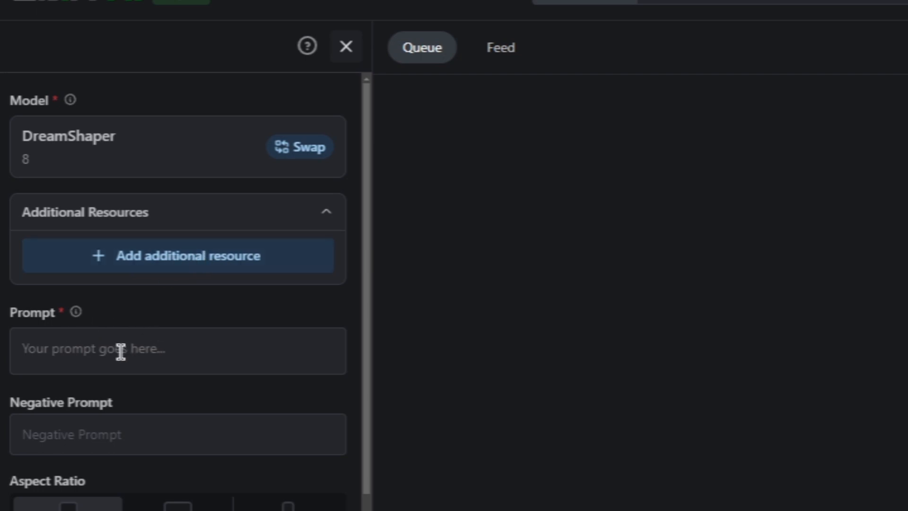
left_click(121, 349)
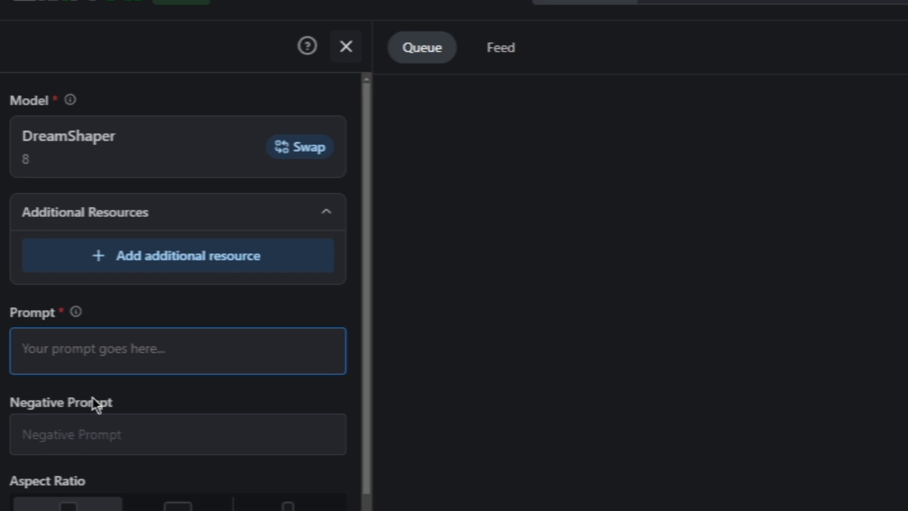
type("a dreamy forest with ferries and")
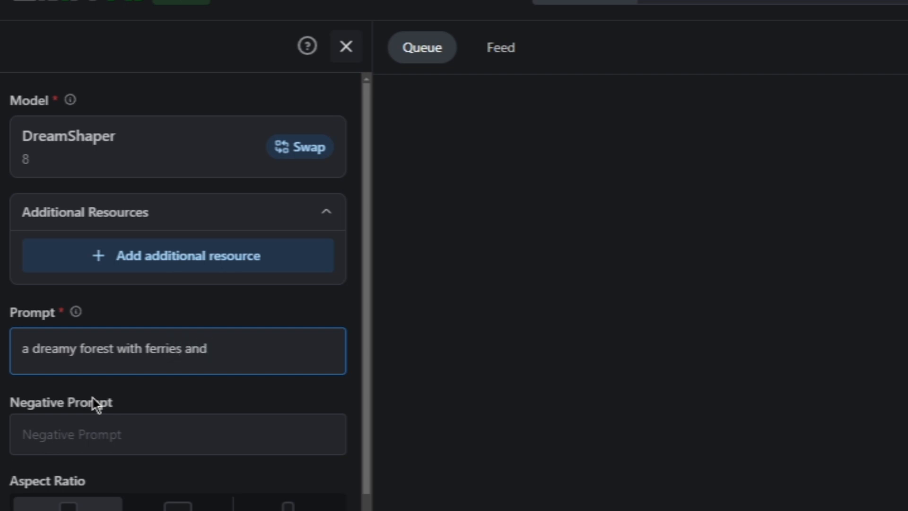
type("aliens")
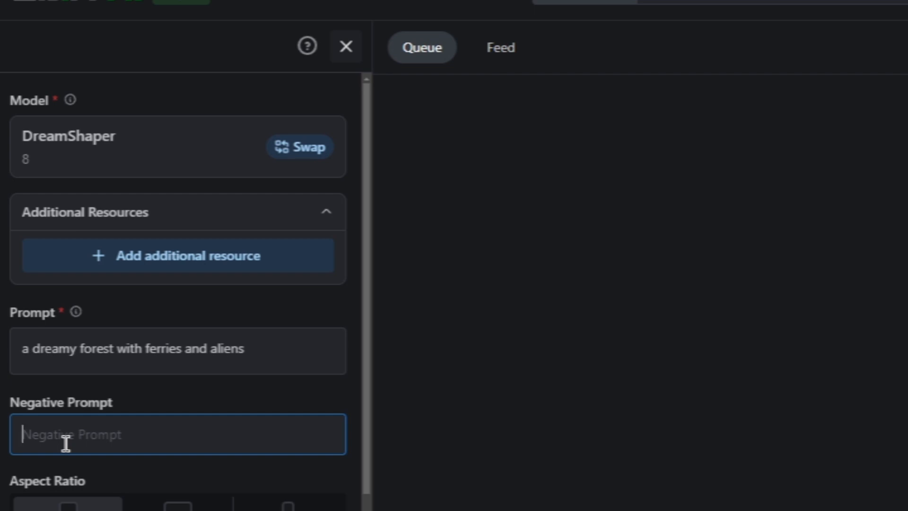
type("animals")
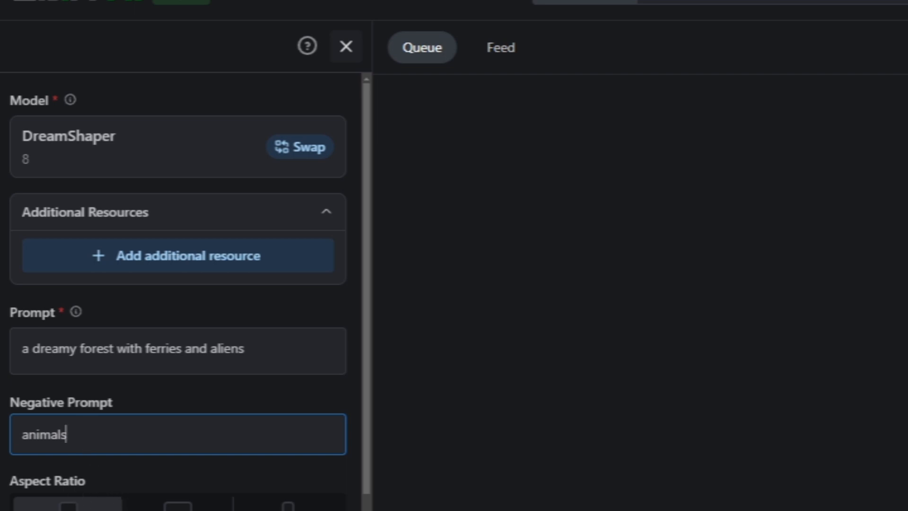
scroll("down", 3)
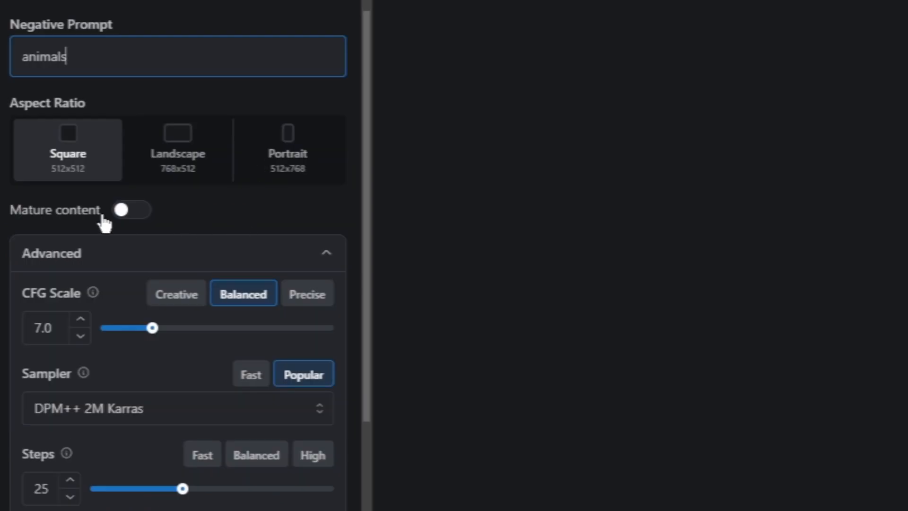
scroll("down", 3)
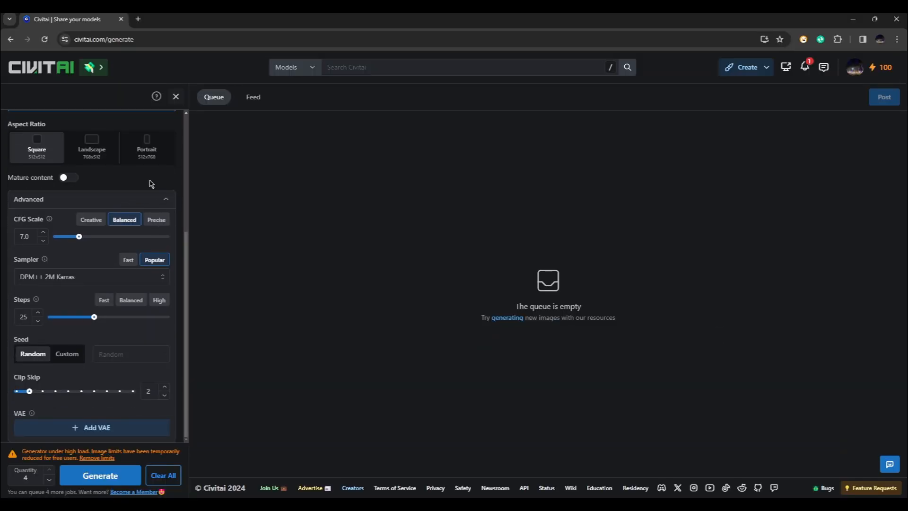
mouse_move(178, 183)
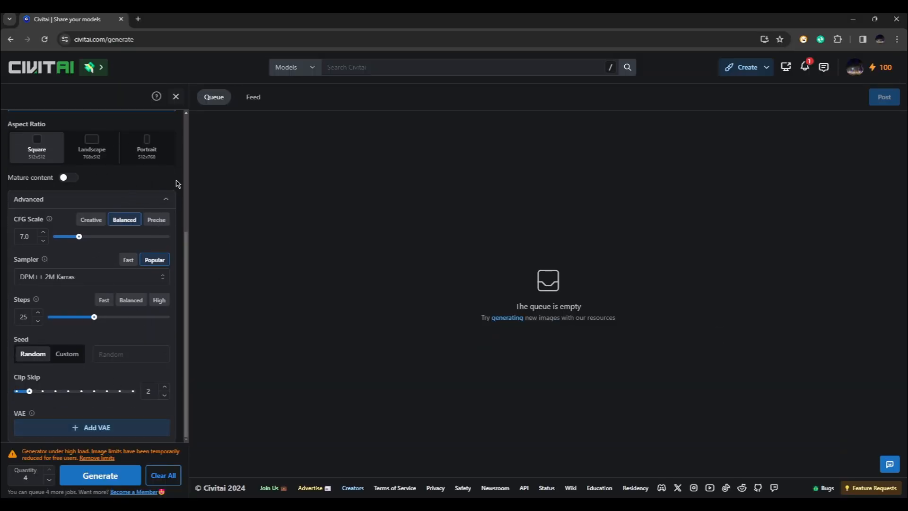
mouse_move(173, 326)
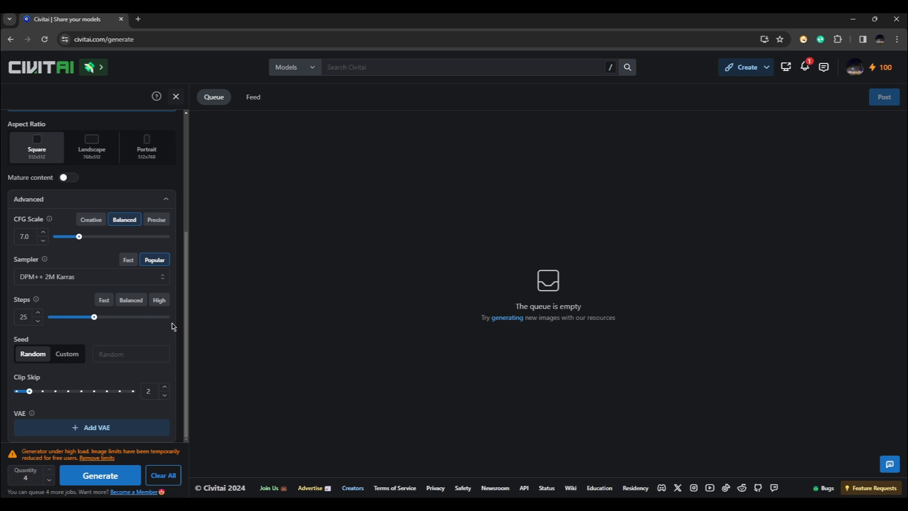
mouse_move(172, 431)
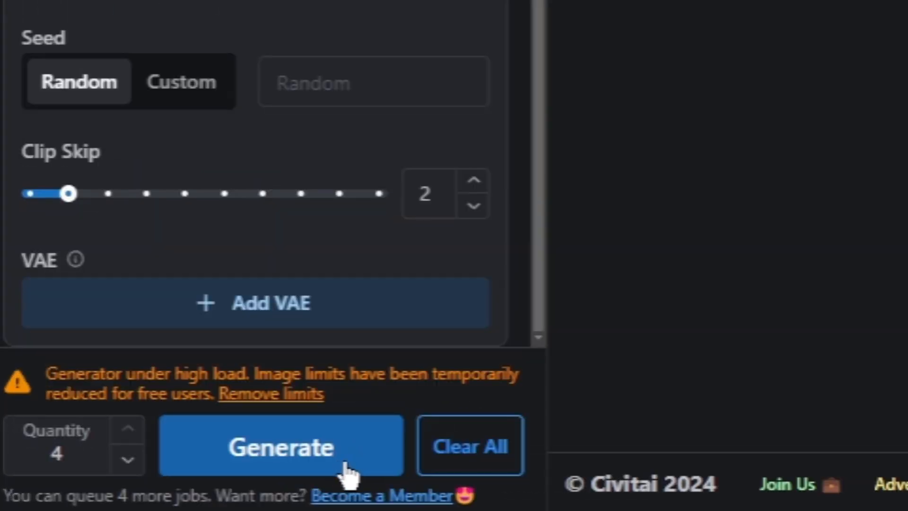
Step: Generate four DreamShaper 8 images from the forest prompt into the queue
left_click(281, 447)
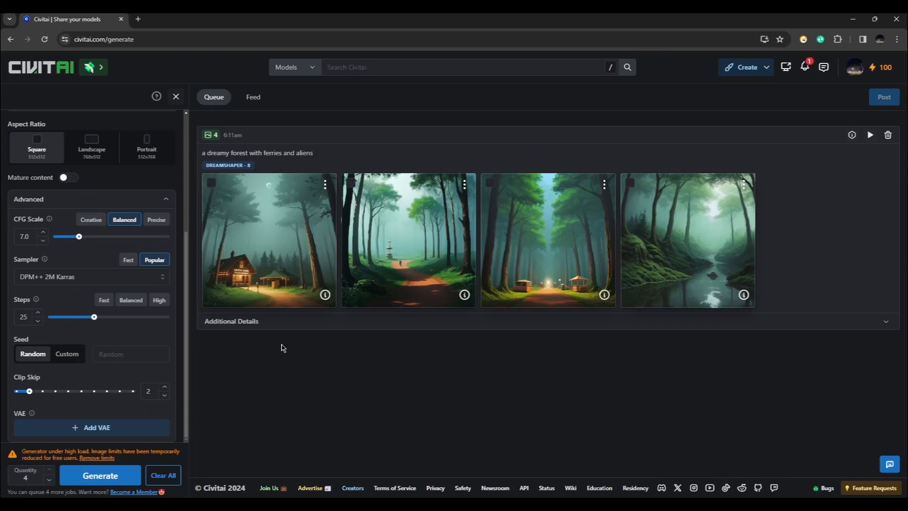
mouse_move(499, 346)
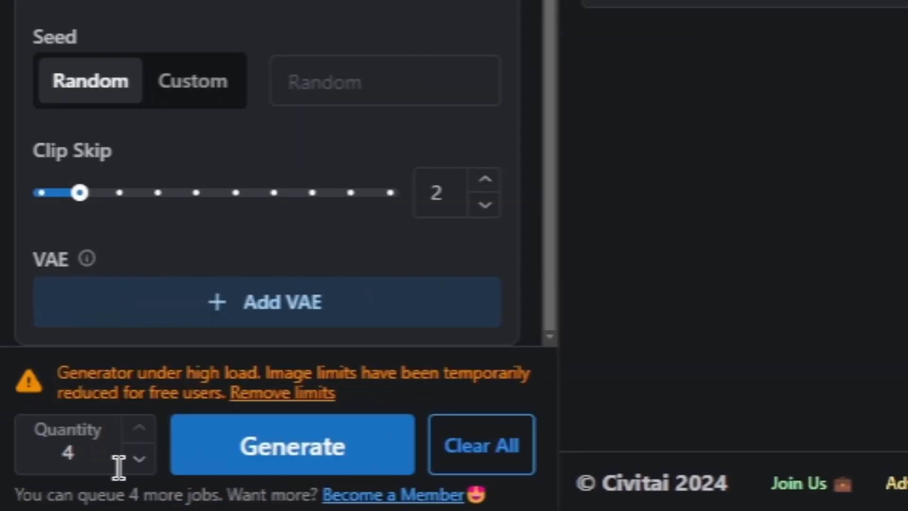
left_click(139, 460)
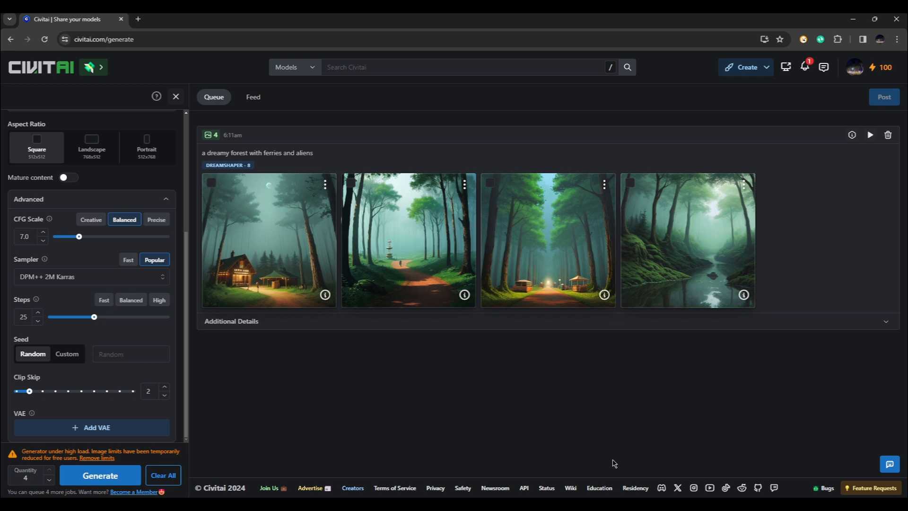
mouse_move(564, 329)
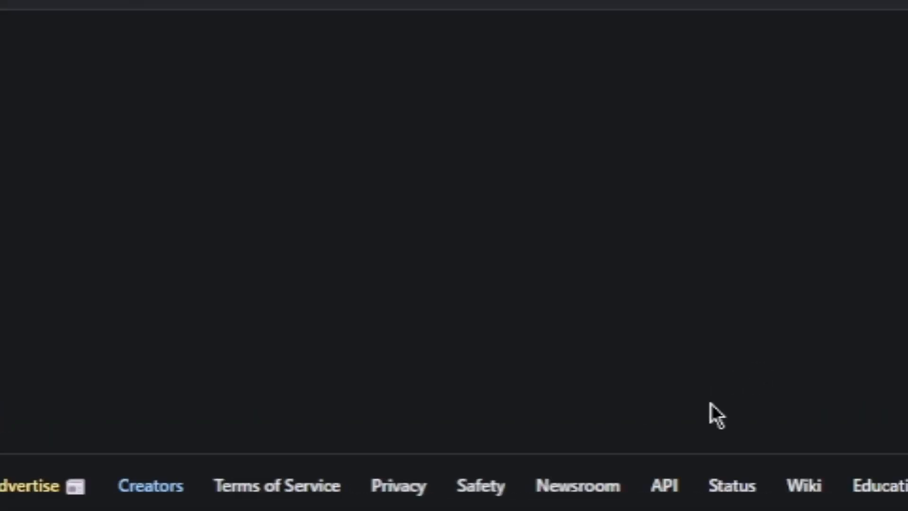
mouse_move(681, 500)
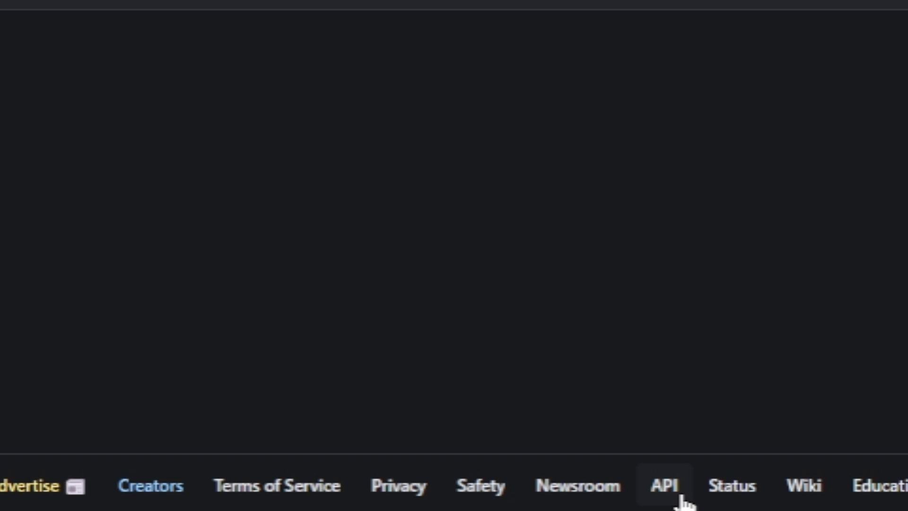
Step: Follow the footer API link to Civitai's REST API Reference wiki on GitHub
left_click(664, 486)
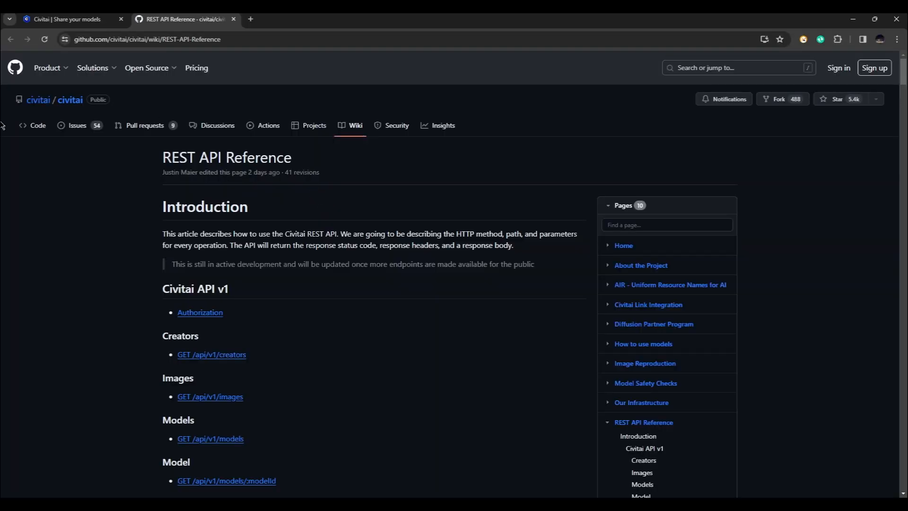
scroll("down", 3)
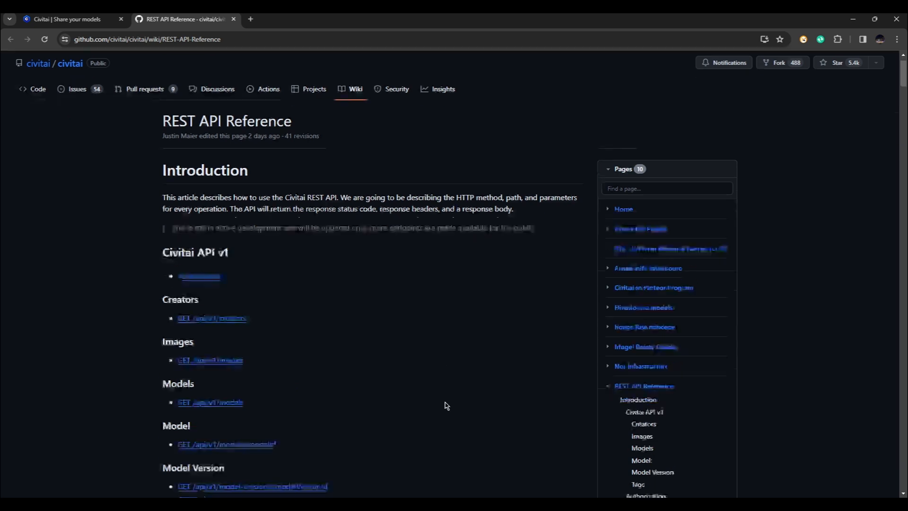
scroll("down", 3)
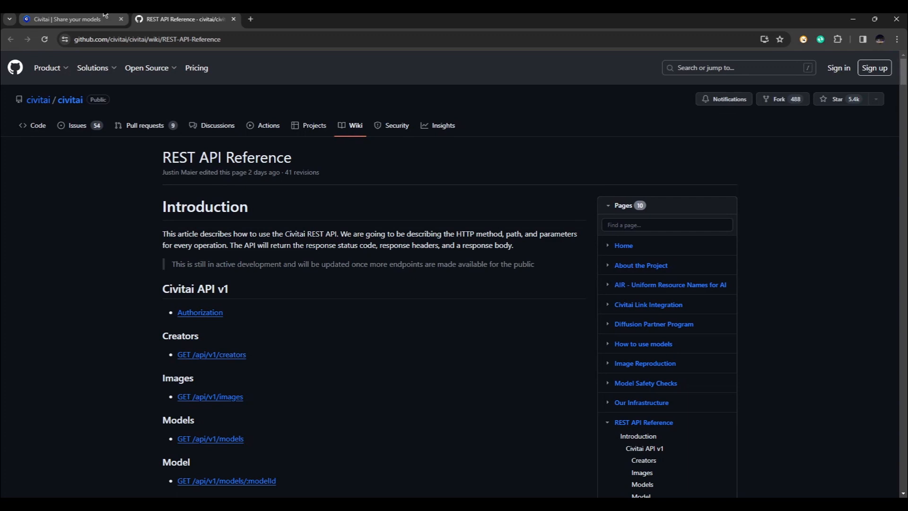
Step: Switch back to the Civitai tab showing the generator queue with the four forest images
left_click(66, 19)
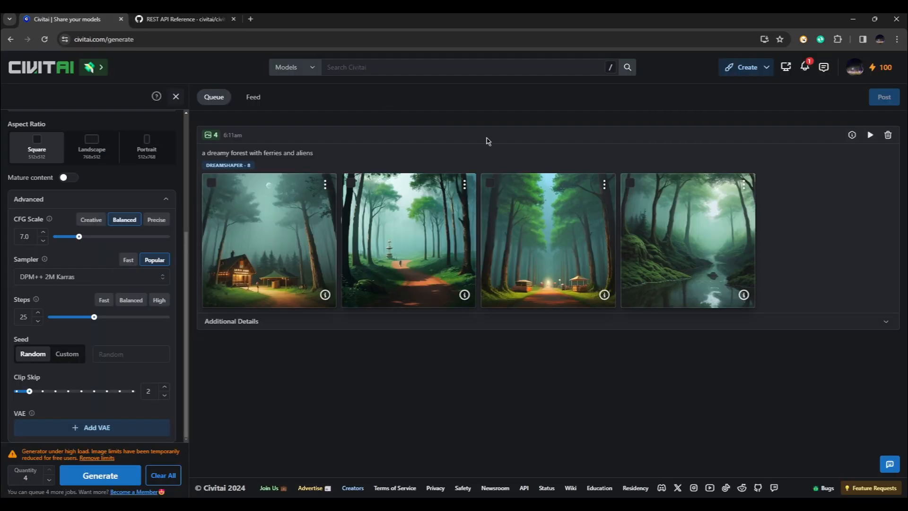
mouse_move(499, 115)
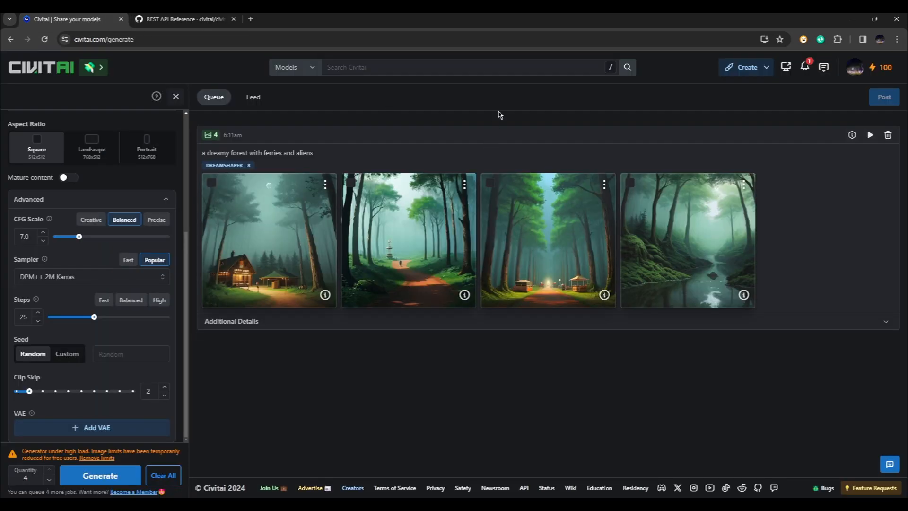
mouse_move(578, 401)
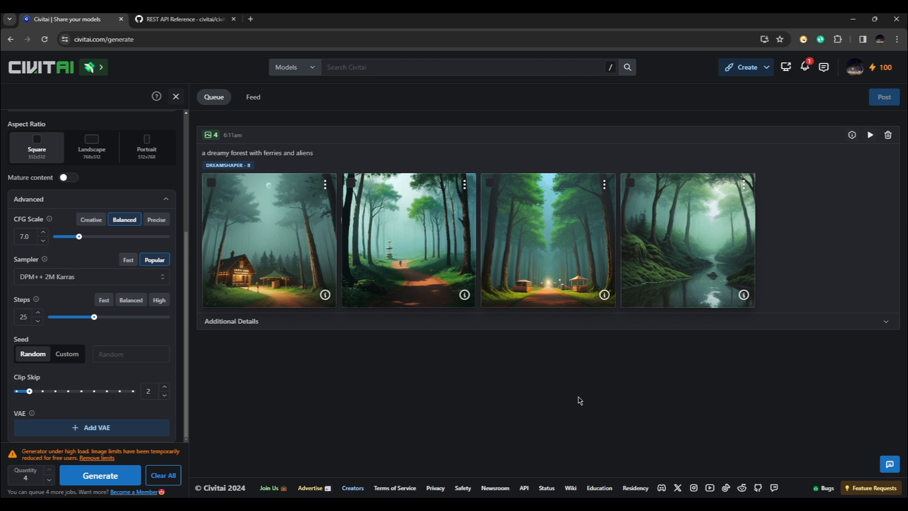
mouse_move(476, 341)
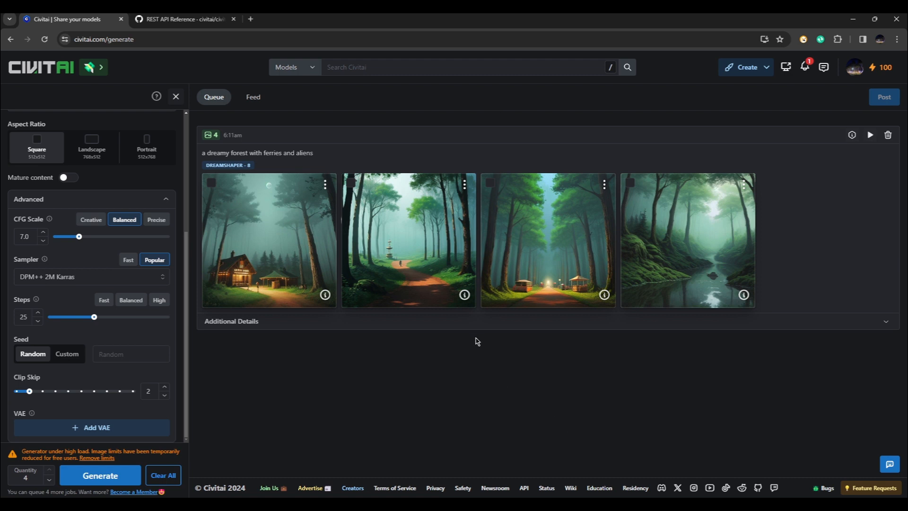